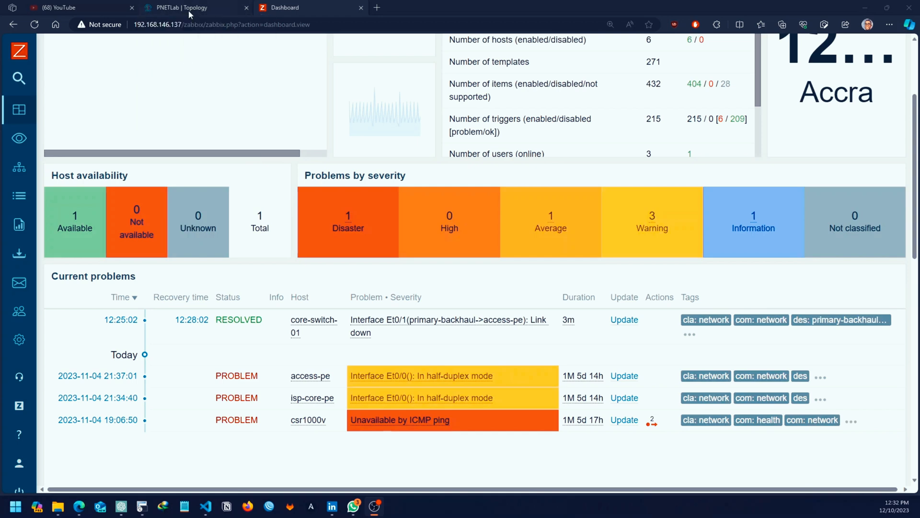
Step: Show the PNETLab topology and single out both core switches on the canvas
left_click(187, 7)
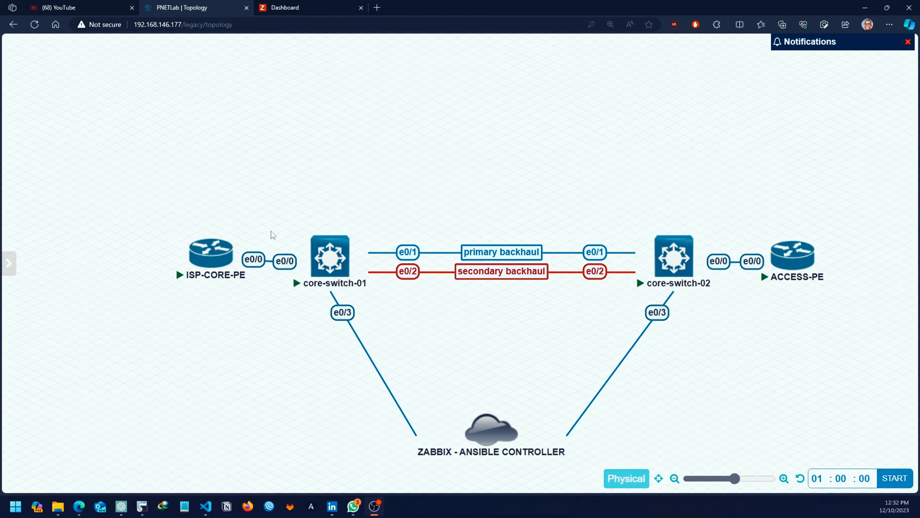
left_click(332, 257)
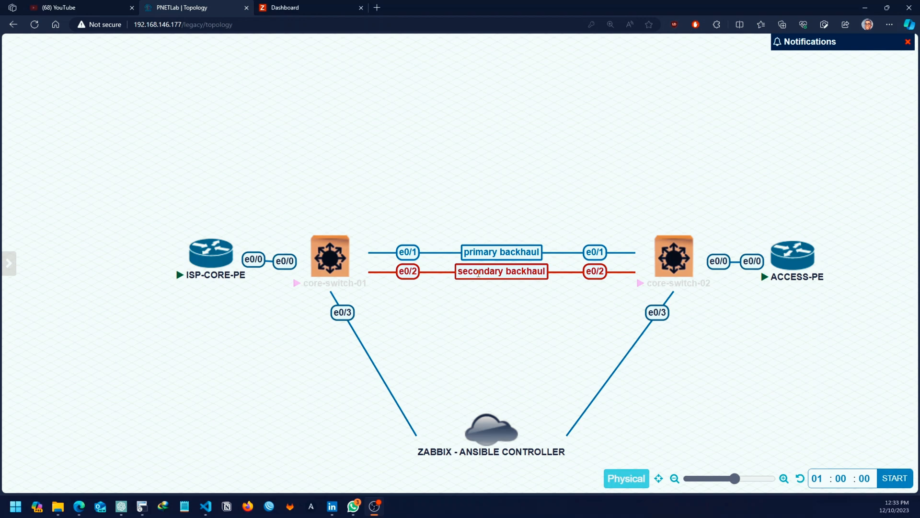
mouse_move(478, 264)
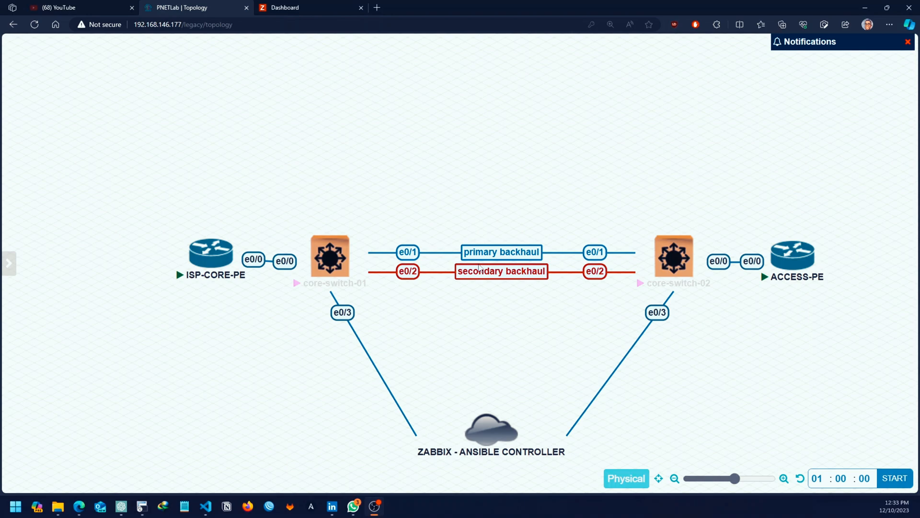
Step: Return to the Zabbix dashboard showing the 100% packet loss ping to 192.168.146.138
left_click(304, 8)
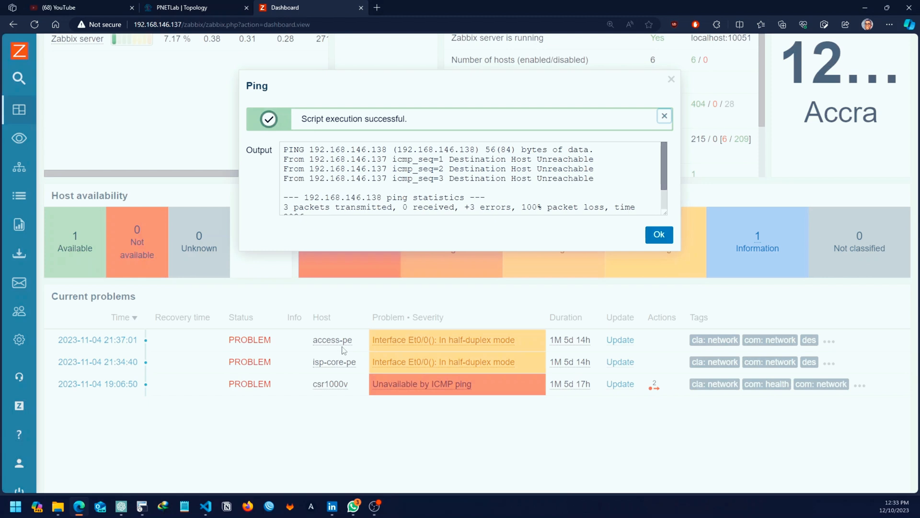
mouse_move(397, 337)
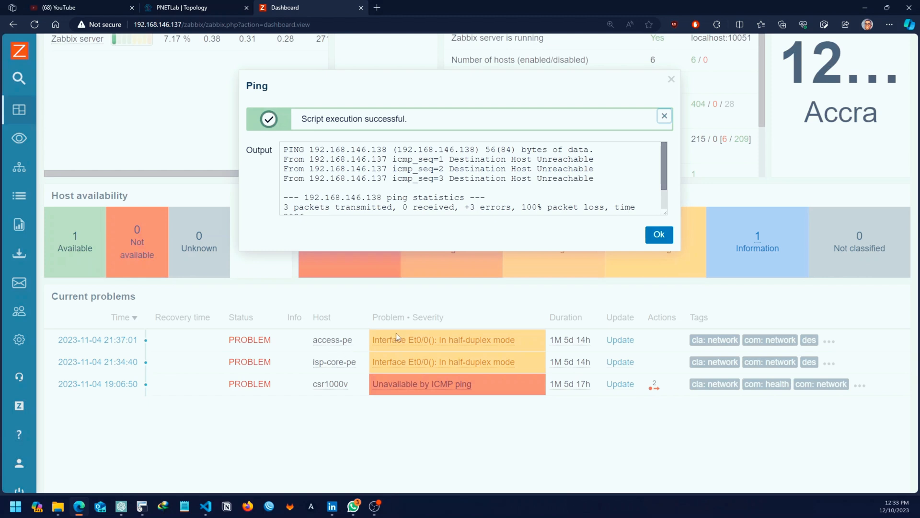
mouse_move(544, 266)
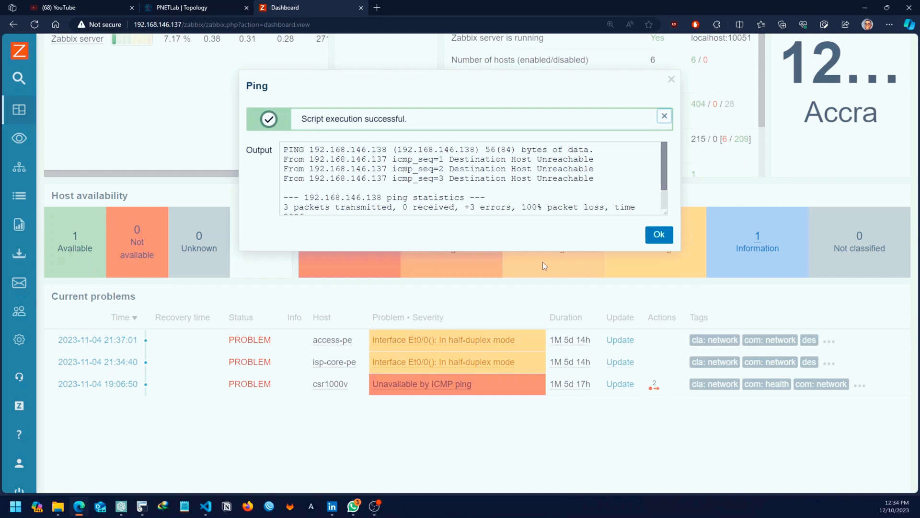
Step: Dismiss the ping result and list the configured scripts under Alerts > Scripts
left_click(659, 235)
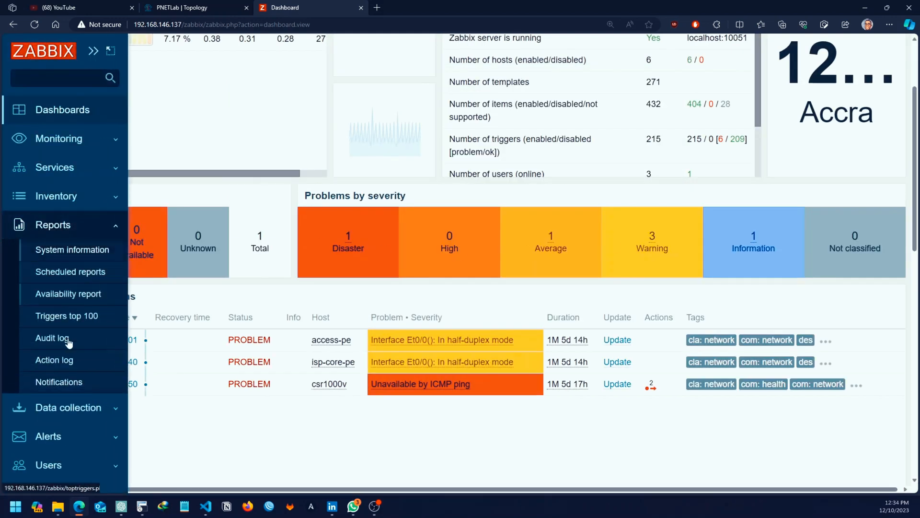
left_click(48, 282)
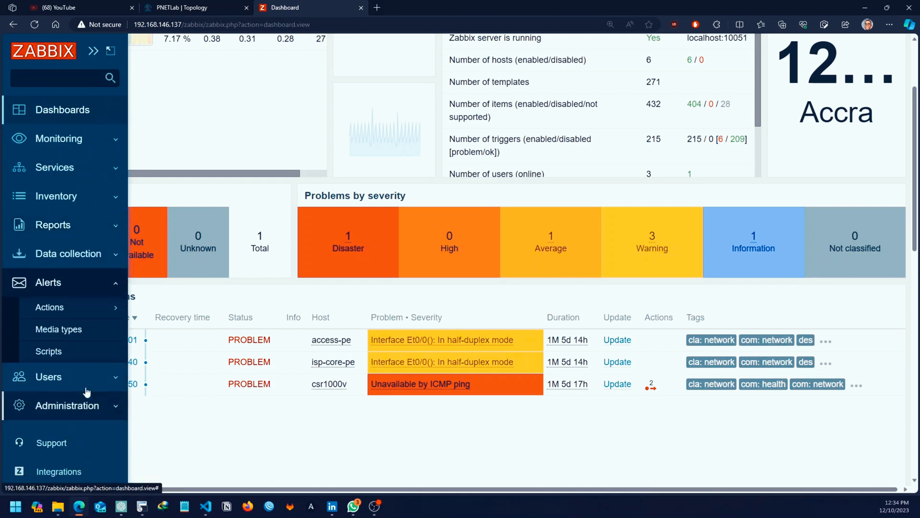
mouse_move(63, 298)
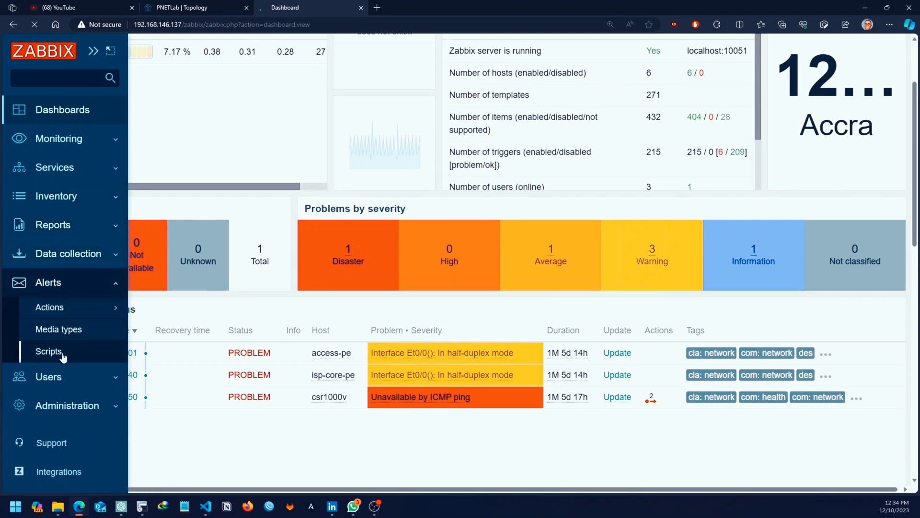
left_click(47, 351)
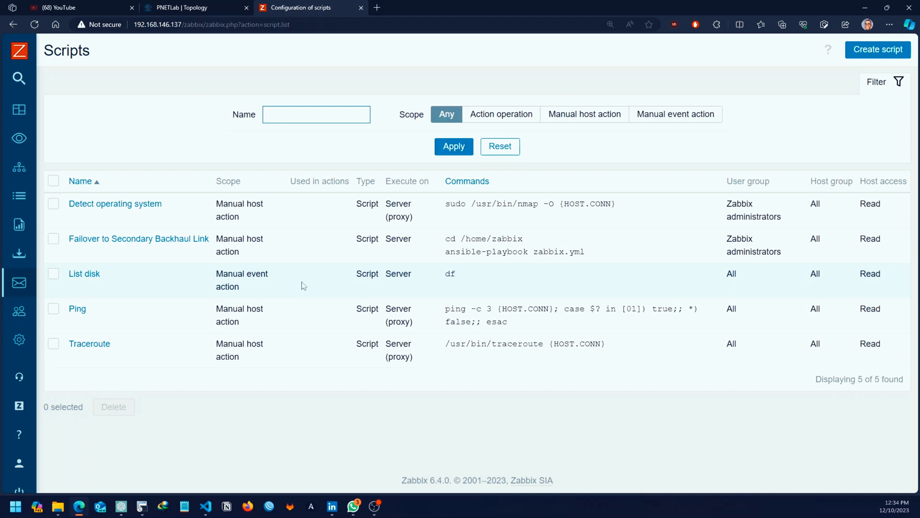
mouse_move(357, 265)
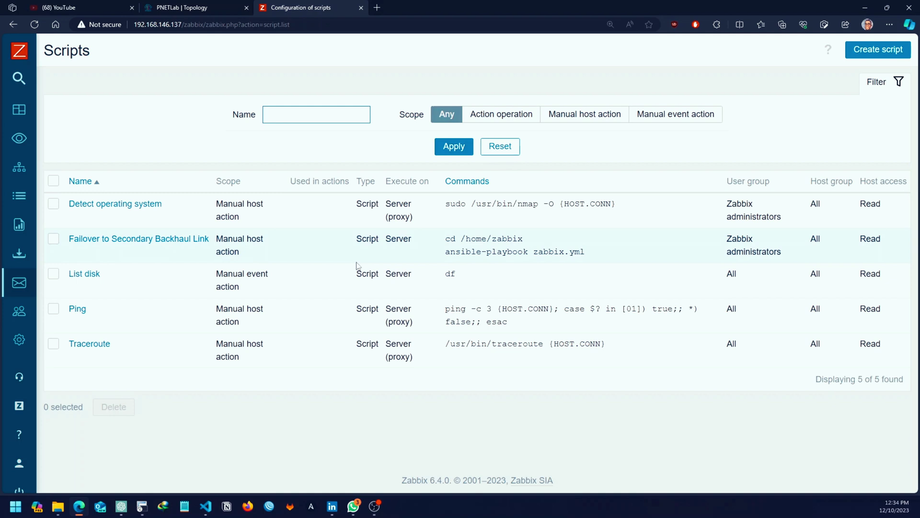
Step: Switch to the zabbix controller session and highlight the core-switch-01 inventory entry
left_click(316, 114)
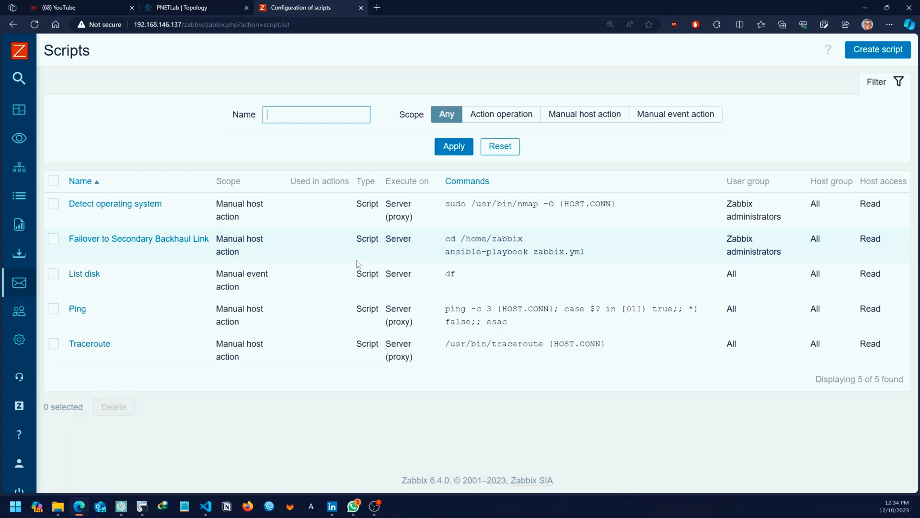
mouse_move(143, 503)
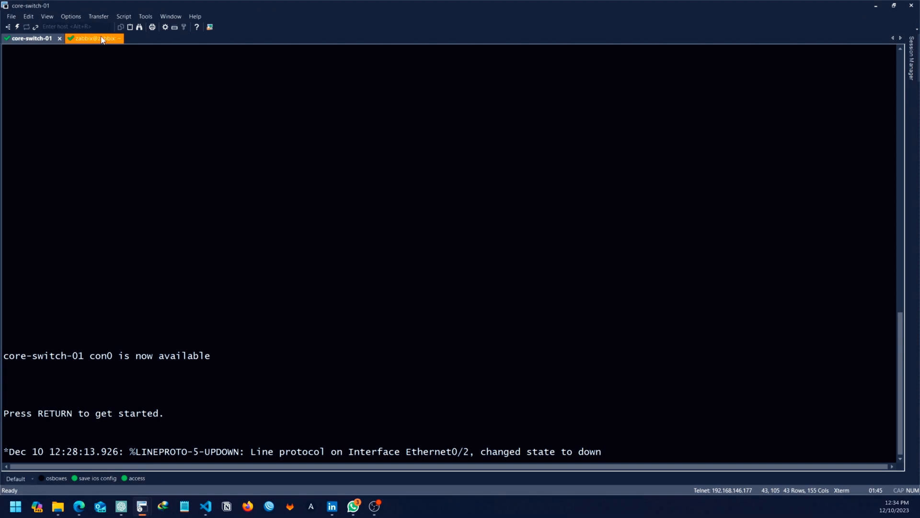
left_click(95, 41)
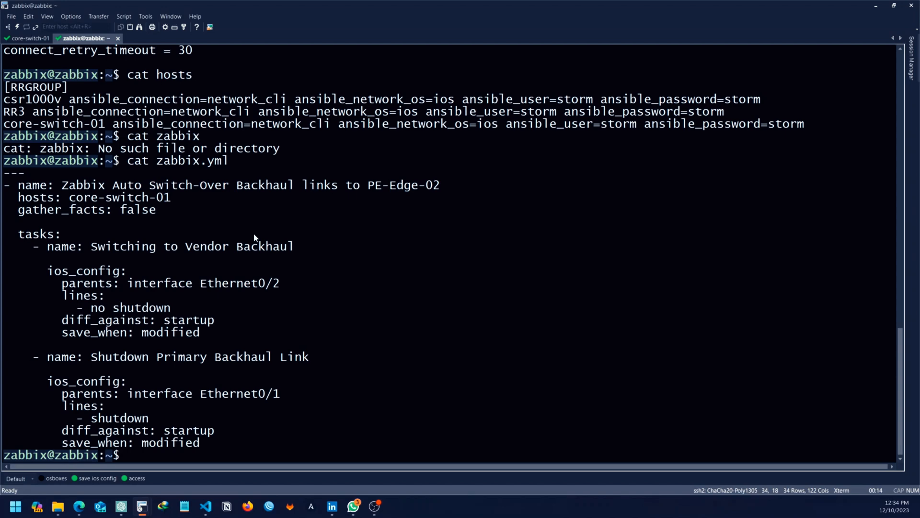
mouse_move(144, 198)
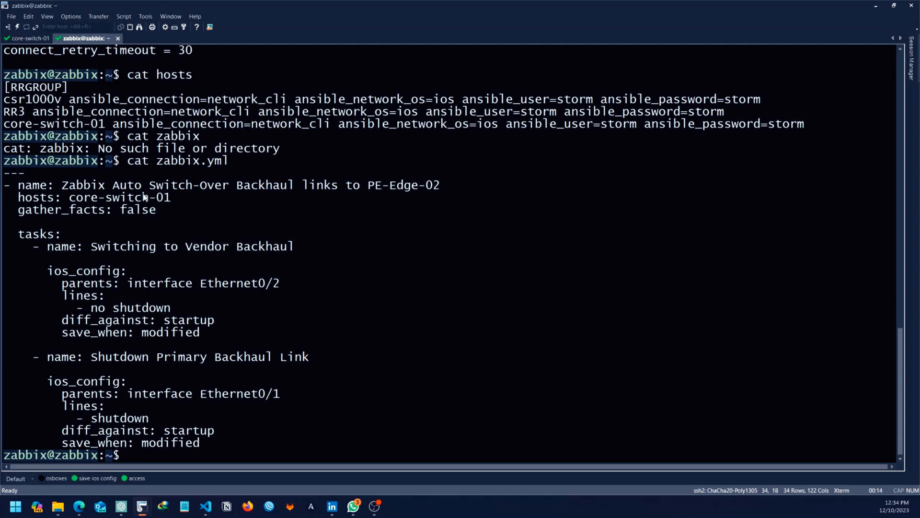
left_click_drag(4, 124, 326, 123)
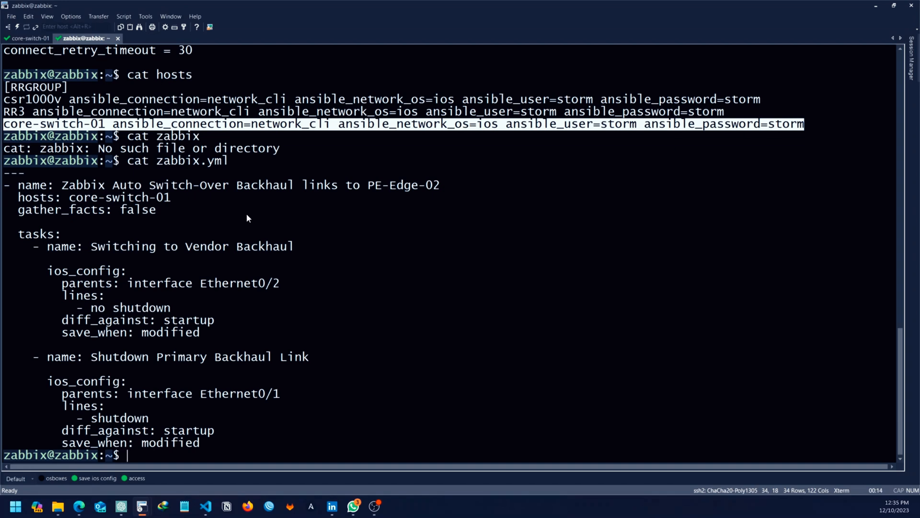
mouse_move(163, 258)
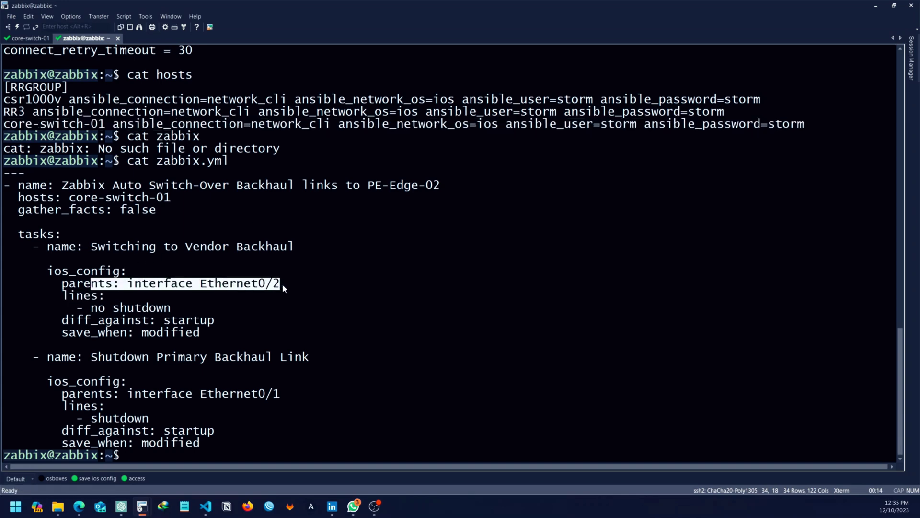
mouse_move(98, 255)
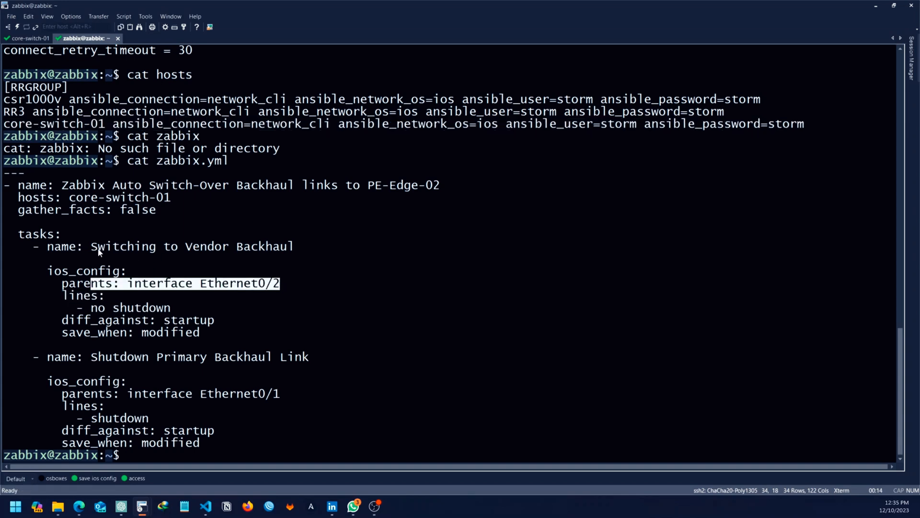
mouse_move(91, 201)
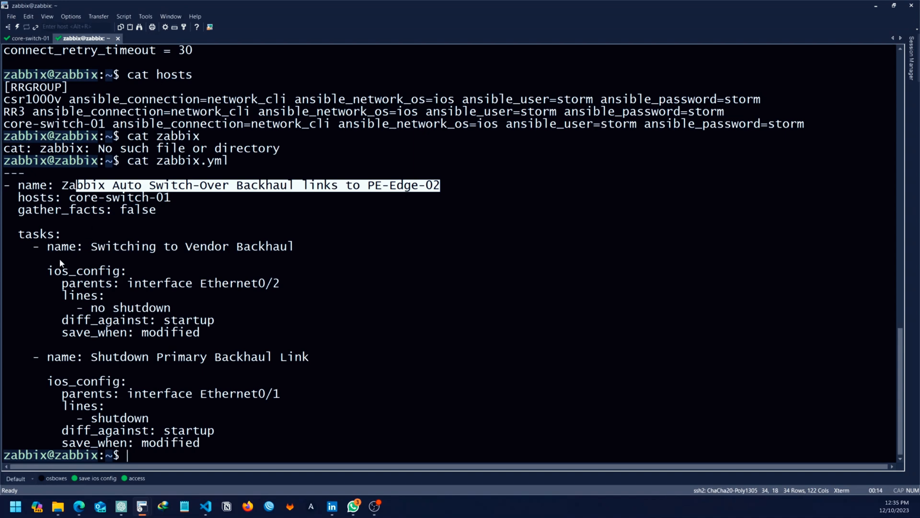
Step: Highlight core-switch-01 as playbook target and the Ethernet0/2 interface task in zabbix.yml
double_click(118, 197)
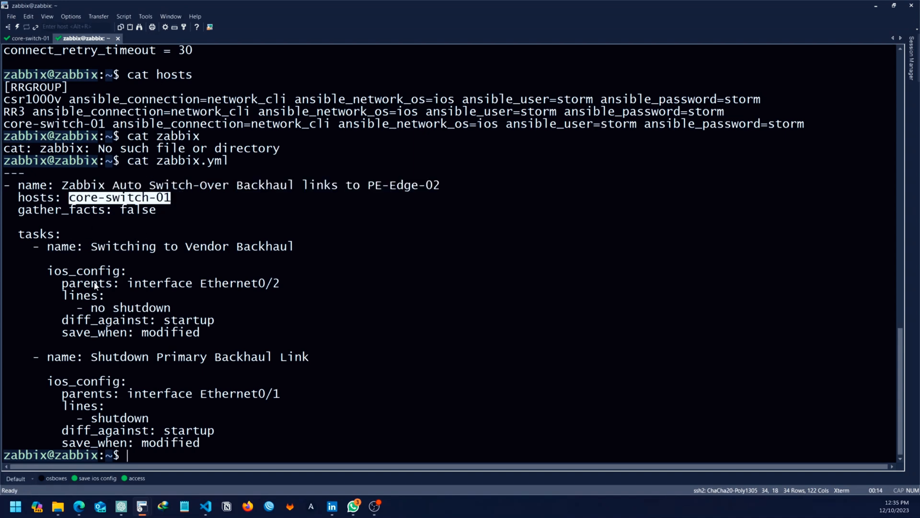
mouse_move(85, 258)
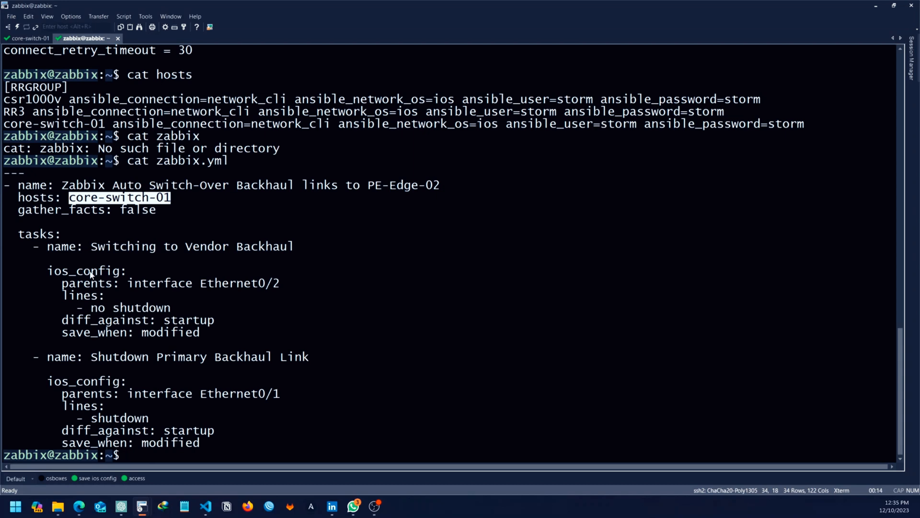
double_click(86, 271)
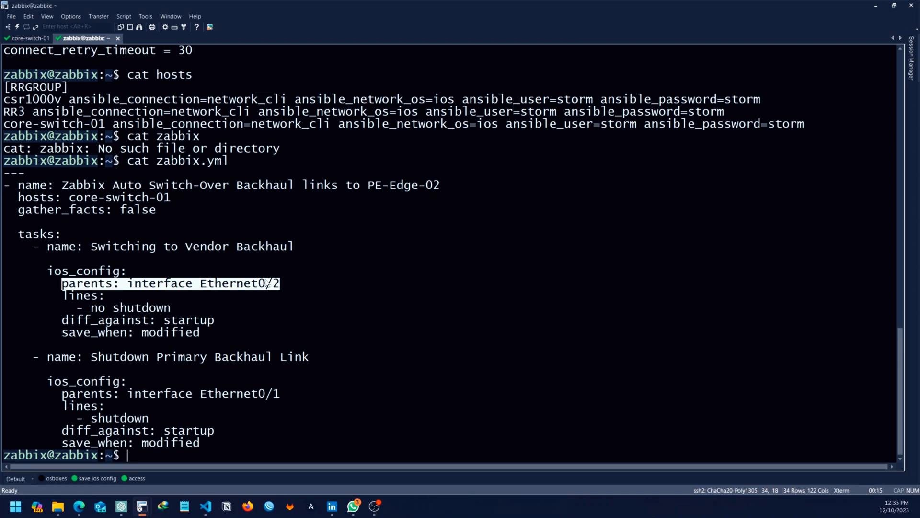
mouse_move(115, 500)
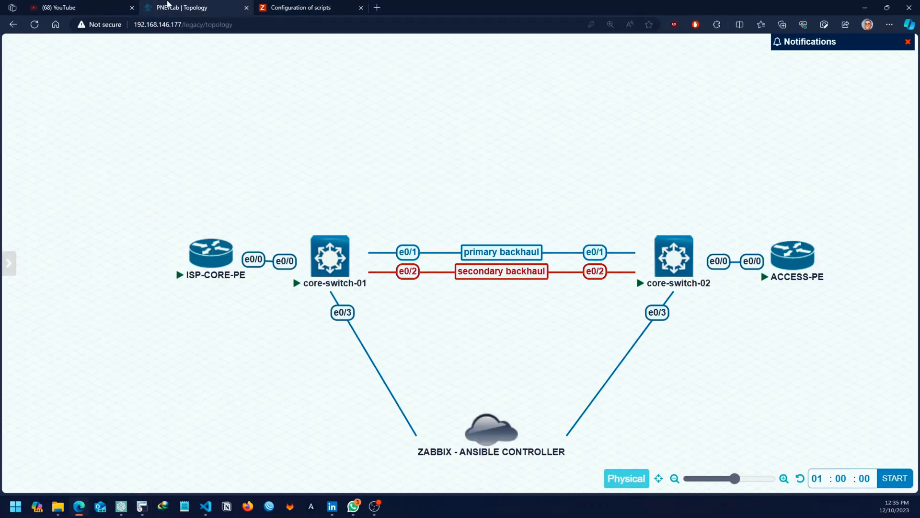
mouse_move(395, 292)
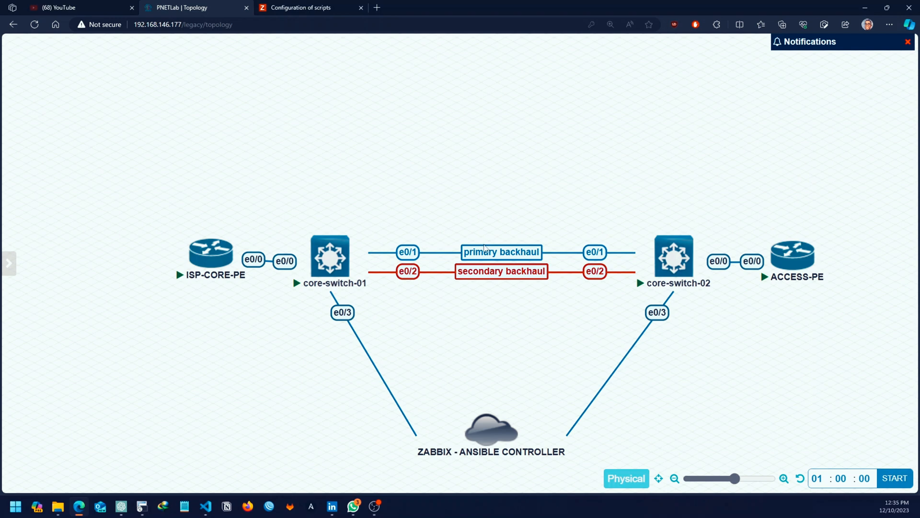
mouse_move(427, 281)
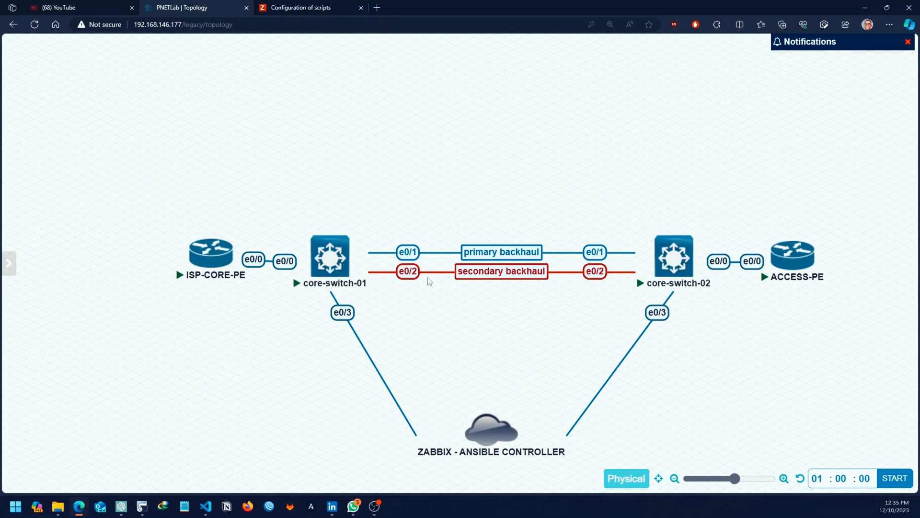
mouse_move(467, 252)
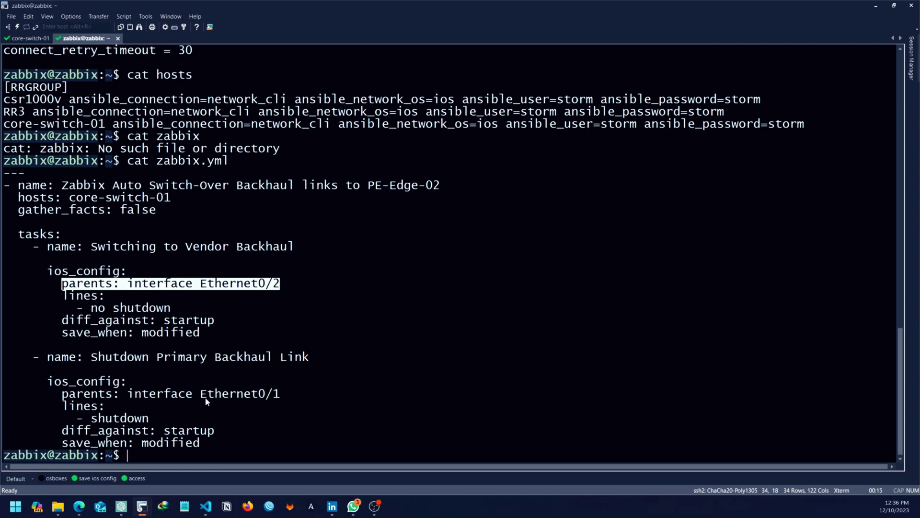
mouse_move(184, 394)
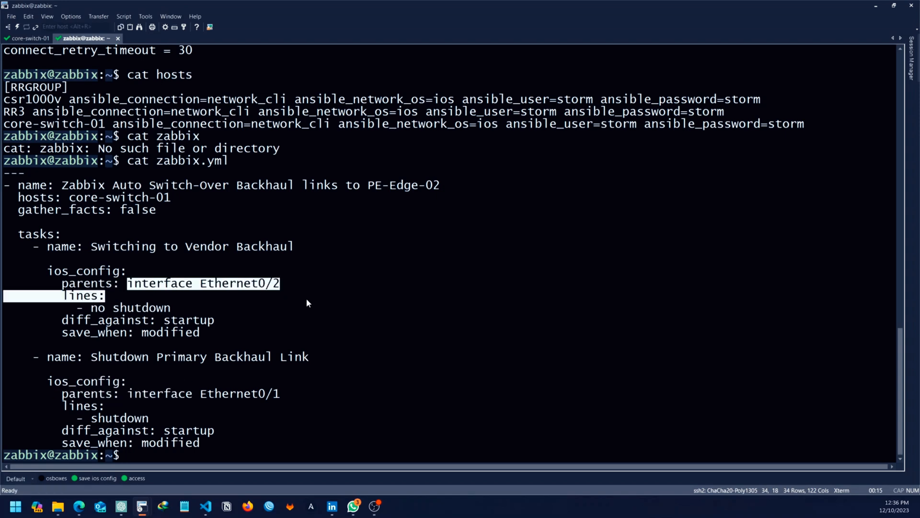
Step: Run 'show i' on the core-switch-01 console to list the interface brief
left_click(26, 36)
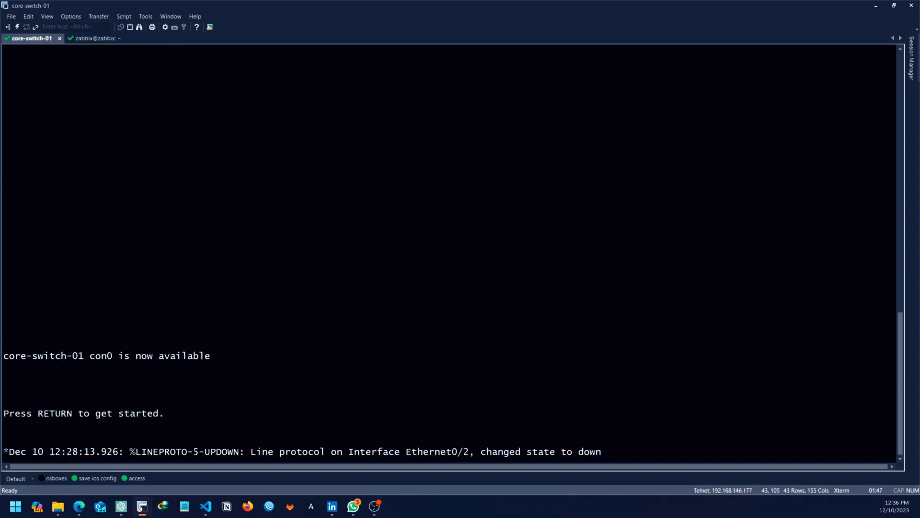
type("show ip int br")
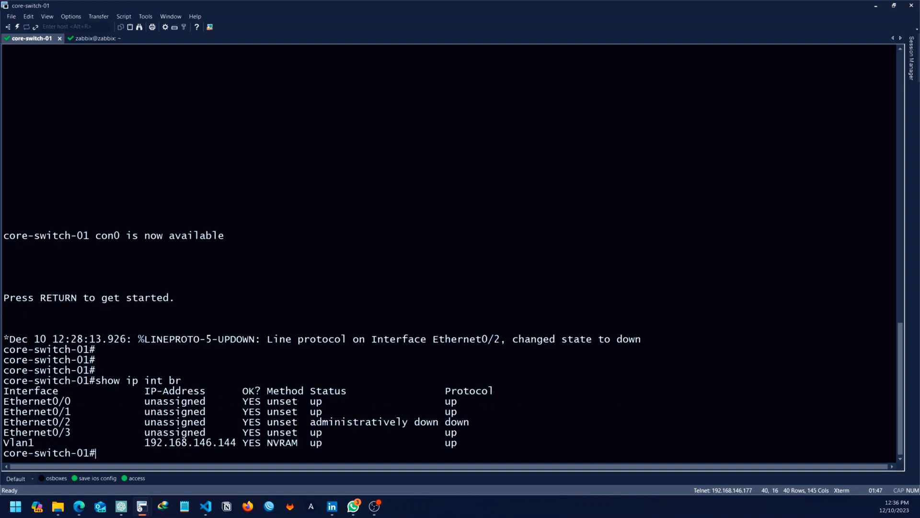
mouse_move(169, 208)
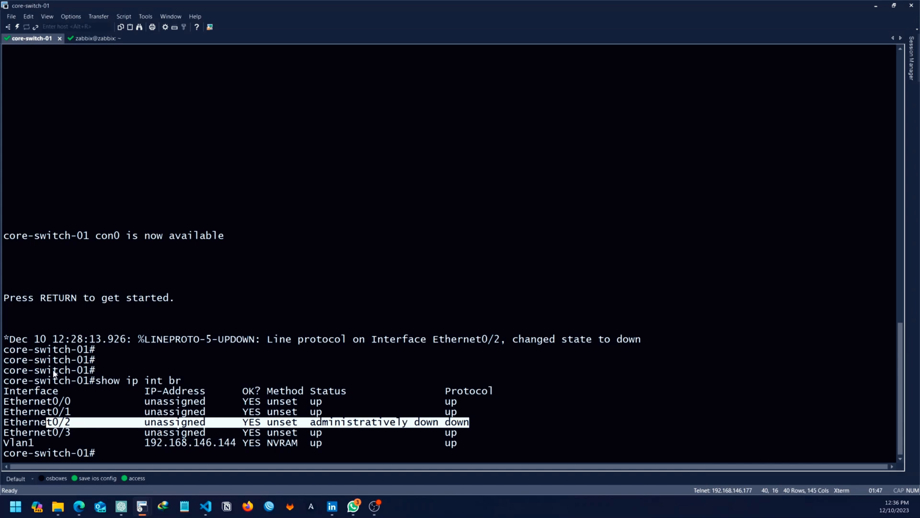
mouse_move(870, 7)
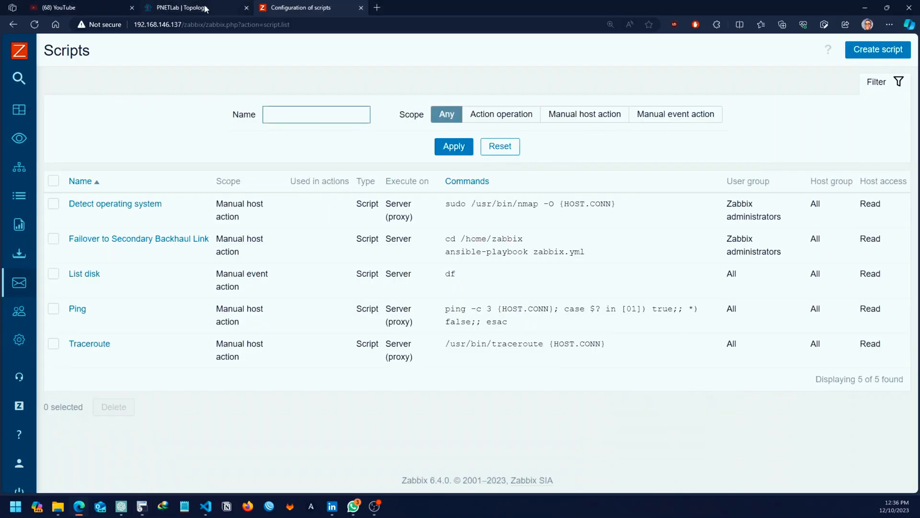
mouse_move(202, 8)
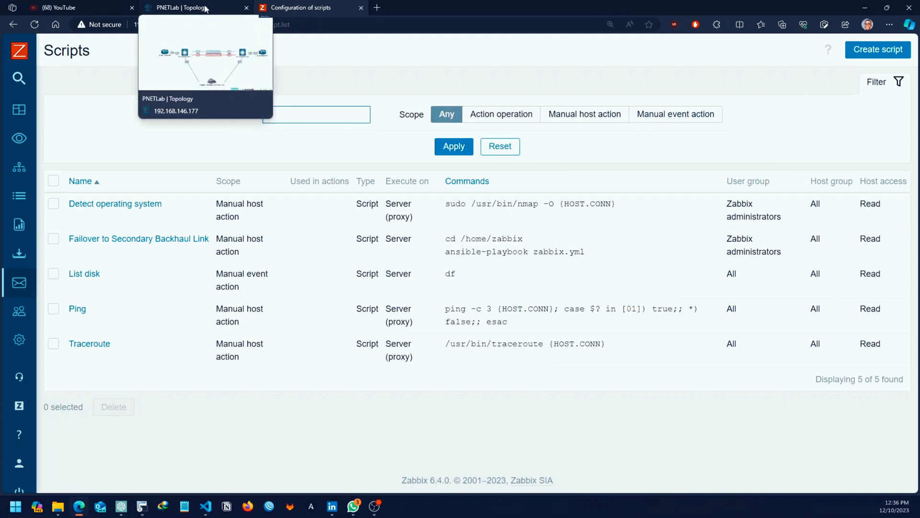
mouse_move(245, 151)
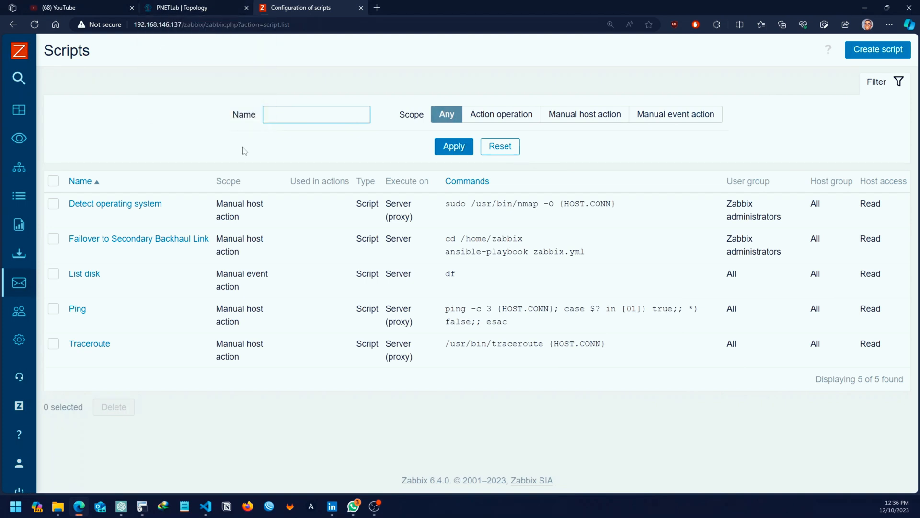
Step: Review the Failover to Secondary Backhaul Link script's cd /home/zabbix and ansible-playbook zabbix.yml commands
left_click(139, 239)
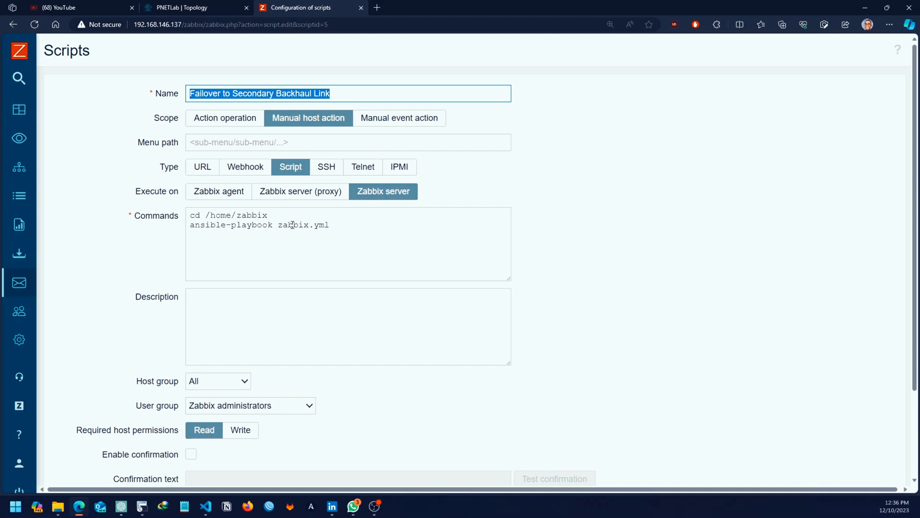
mouse_move(275, 215)
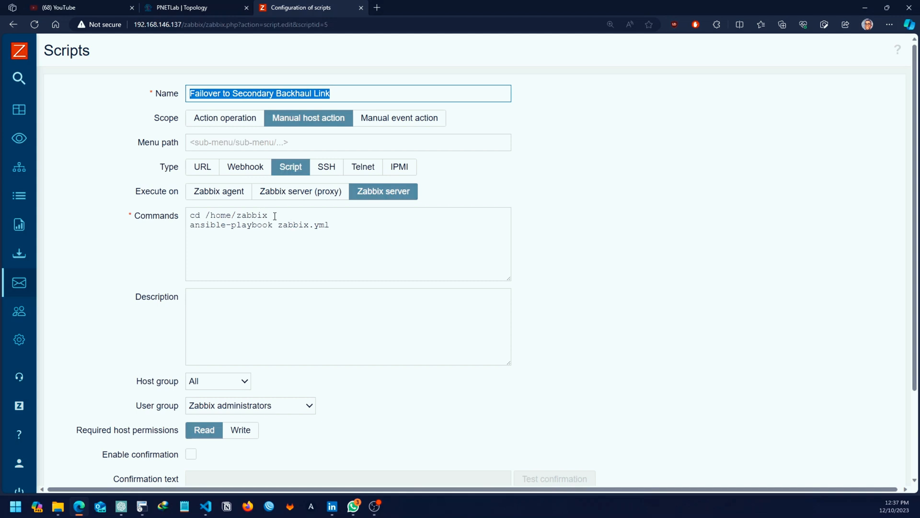
double_click(251, 215)
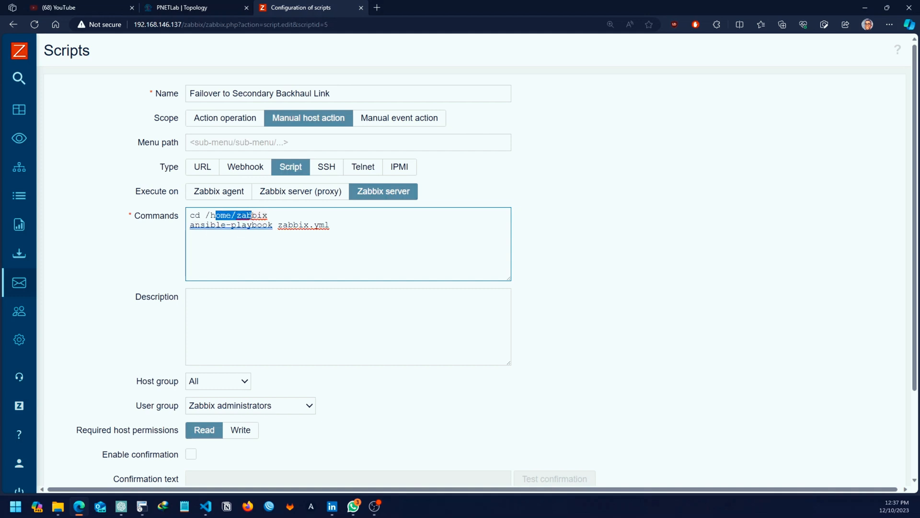
left_click(231, 224)
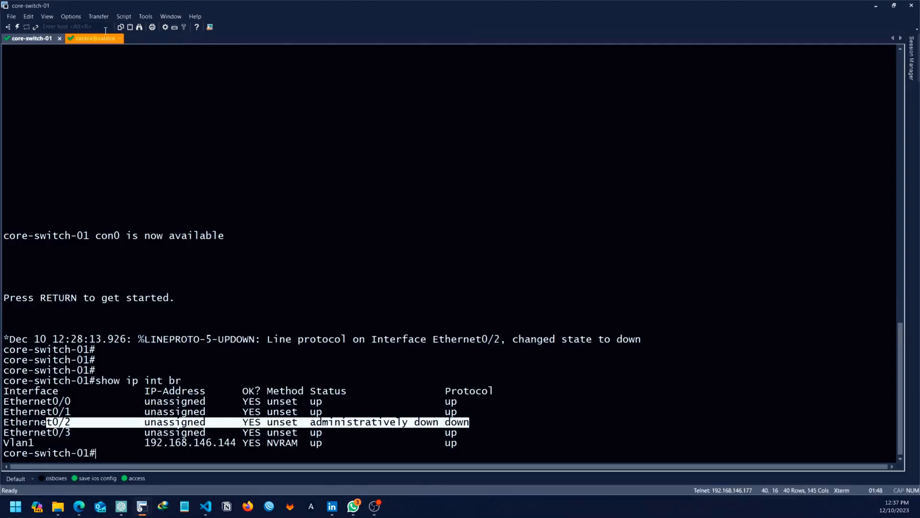
Step: List the zabbix home directory with ls to confirm zabbix.yml and the Ansible files exist
left_click(93, 40)
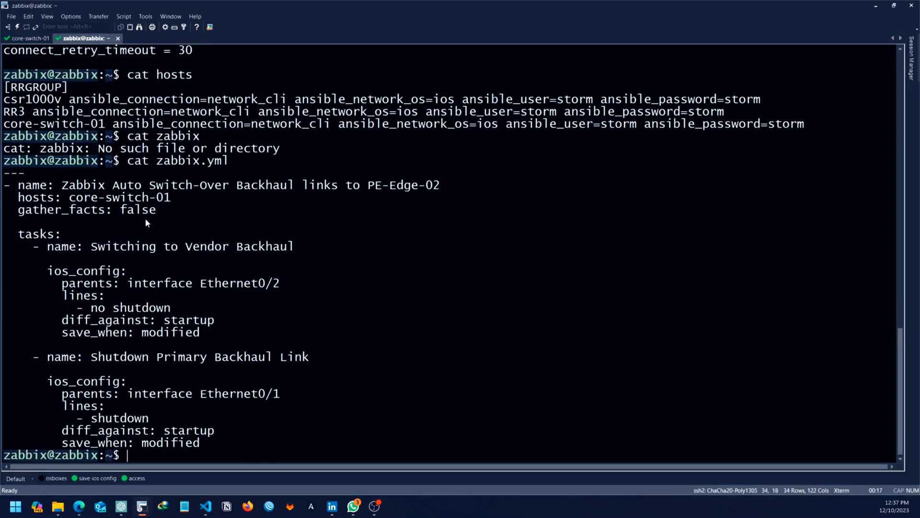
type("ls")
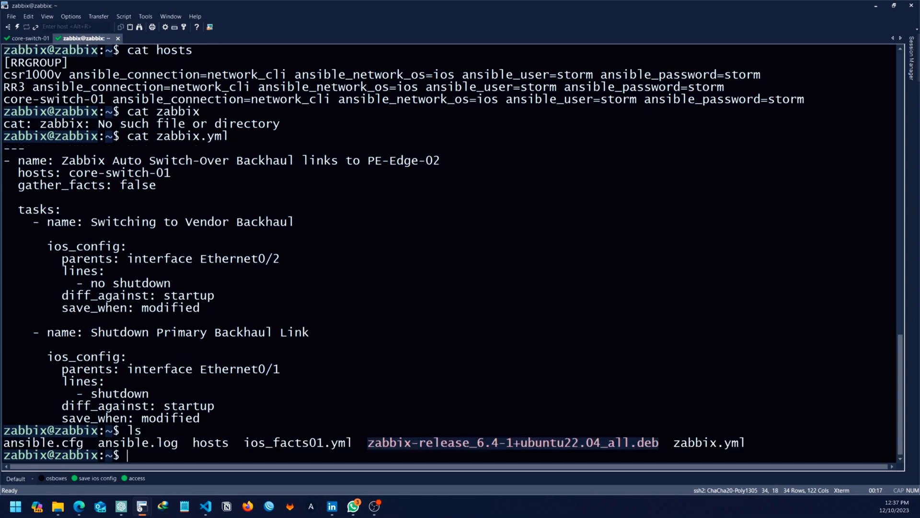
double_click(33, 444)
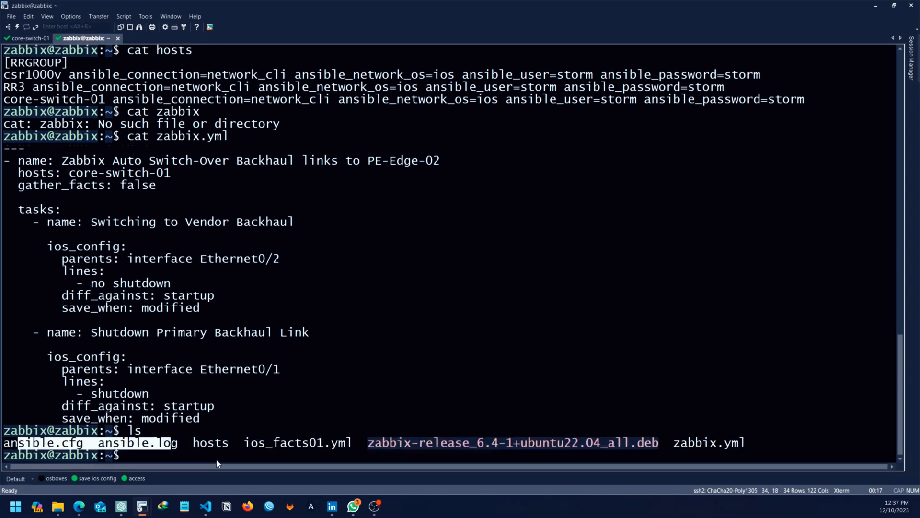
double_click(708, 443)
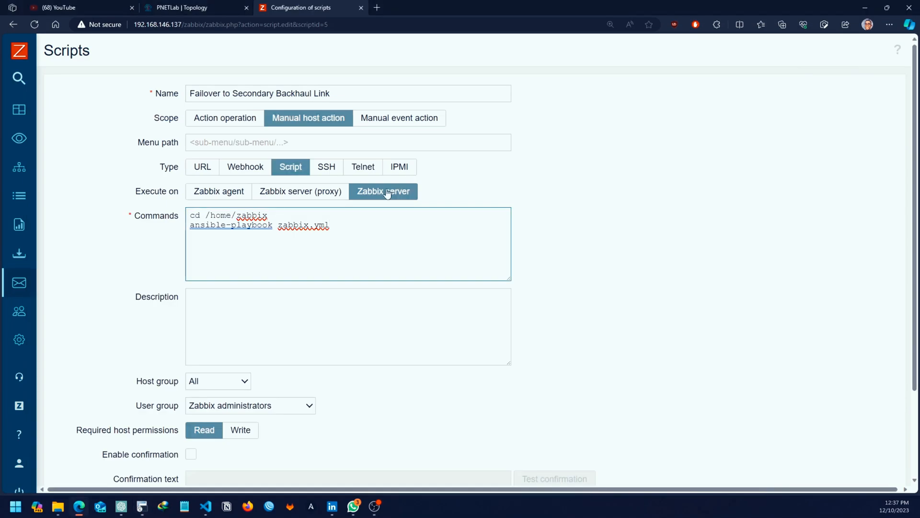
left_click_drag(207, 225, 330, 225)
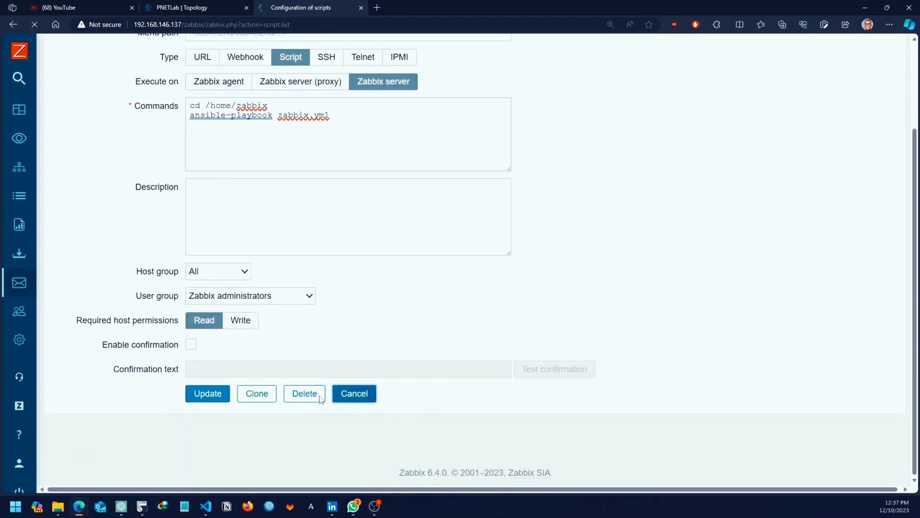
Step: Delete the primary backhaul link between core-switch-01 and core-switch-02 in PNETLab
left_click(190, 8)
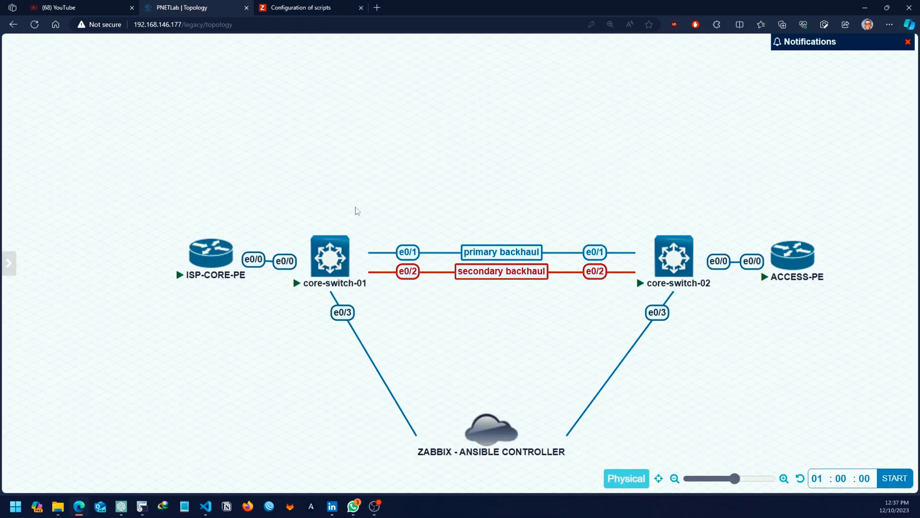
right_click(454, 252)
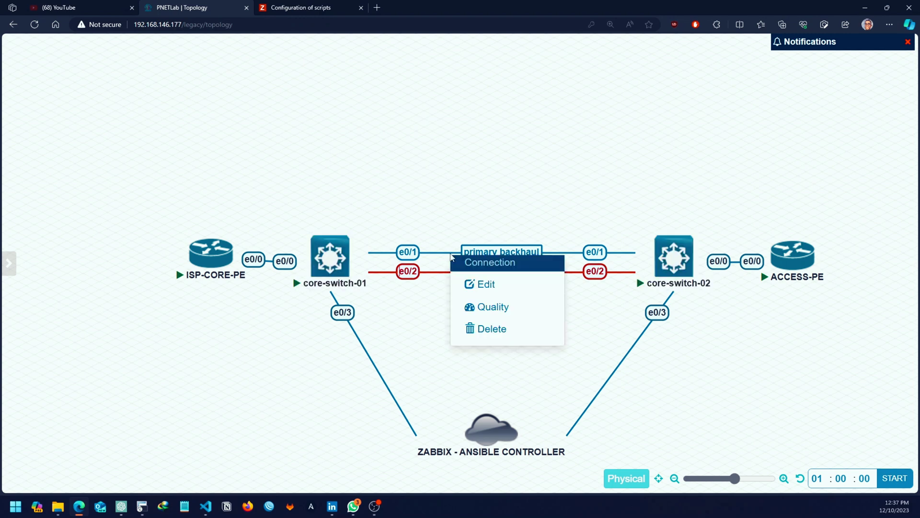
mouse_move(459, 307)
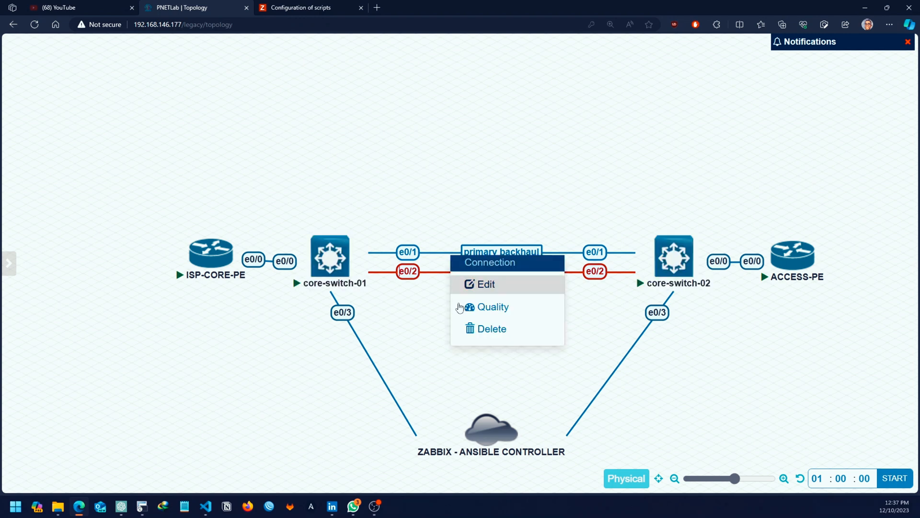
mouse_move(477, 329)
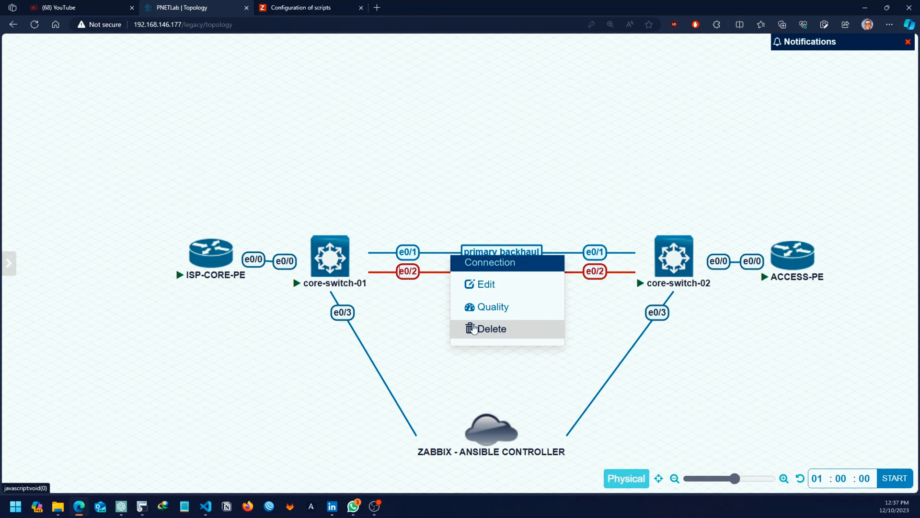
left_click(491, 329)
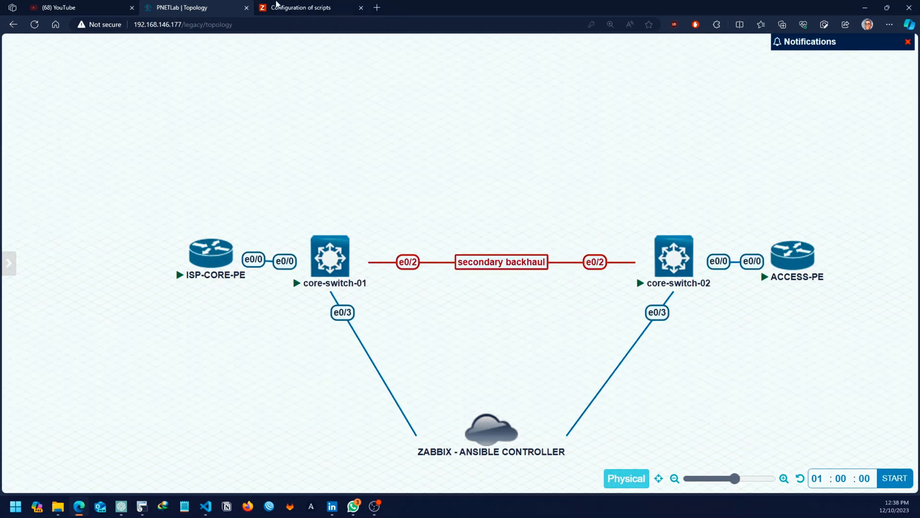
Step: Check the Global view Current problems listing csr1000v unavailable by ICMP ping
left_click(309, 7)
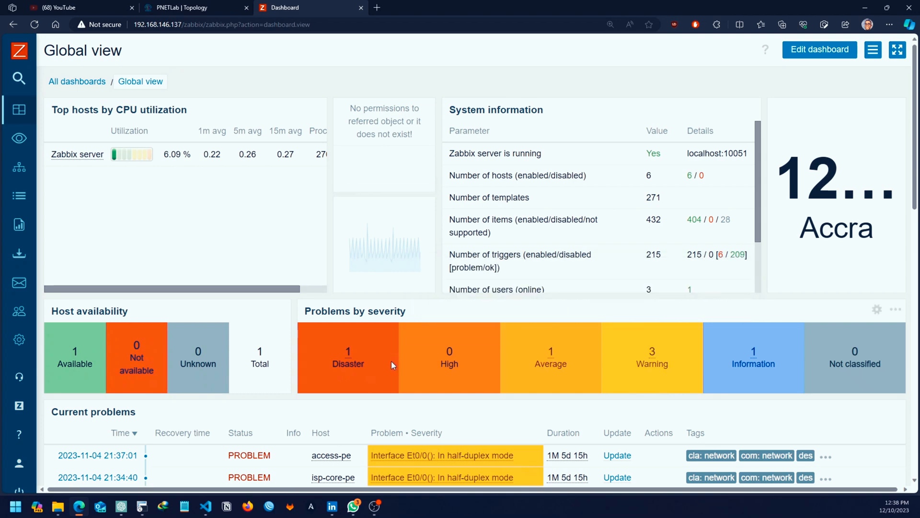
scroll("down", 3)
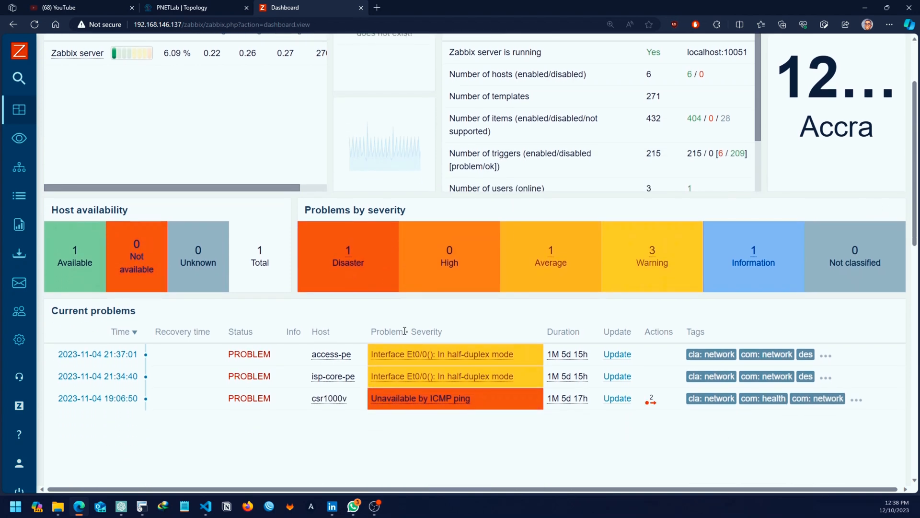
scroll("down", 3)
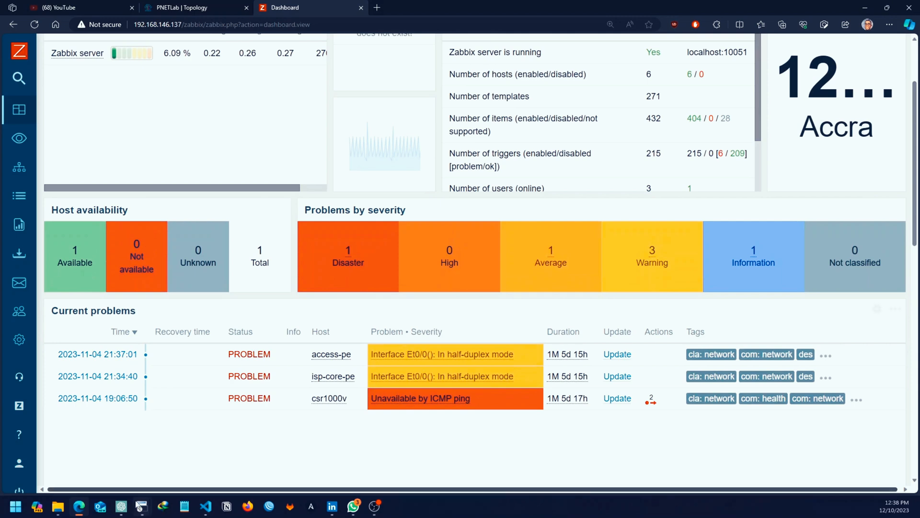
left_click(139, 505)
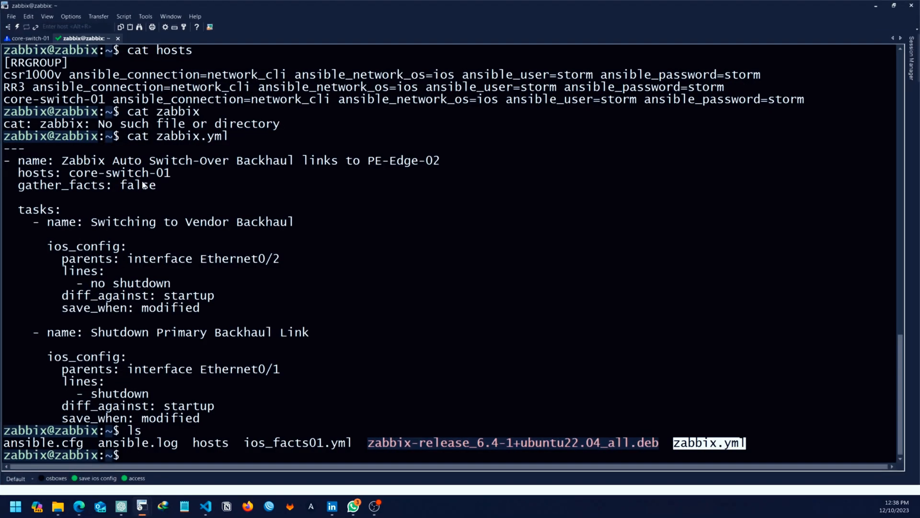
Step: Return to the dashboard showing new Ethernet0/1 link-down problems on both core switches
left_click(29, 46)
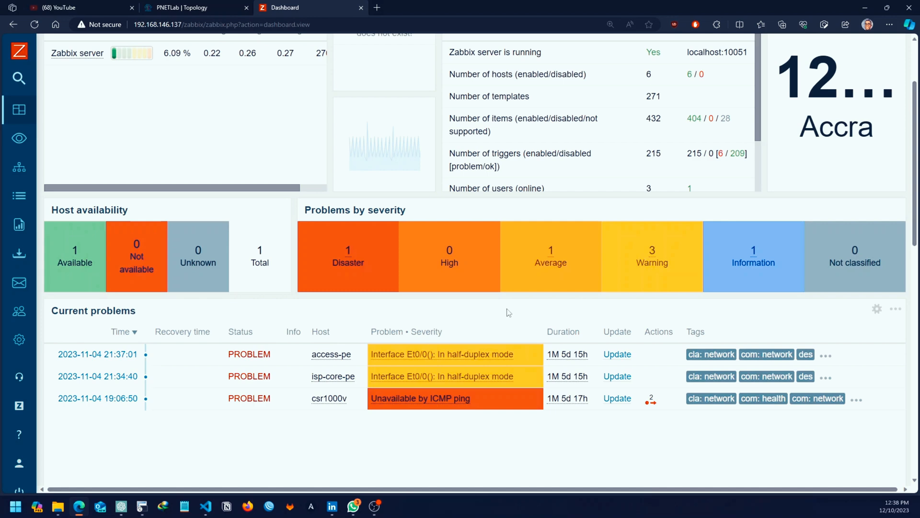
scroll("down", 3)
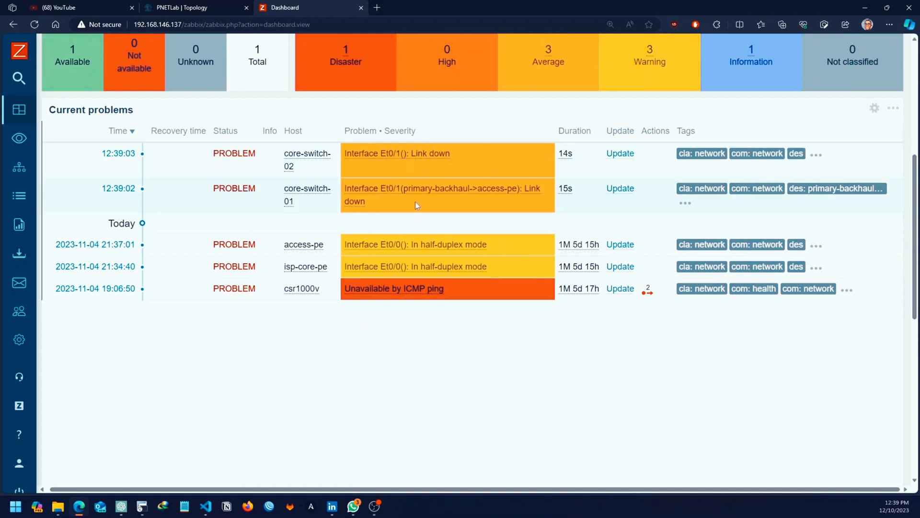
mouse_move(363, 194)
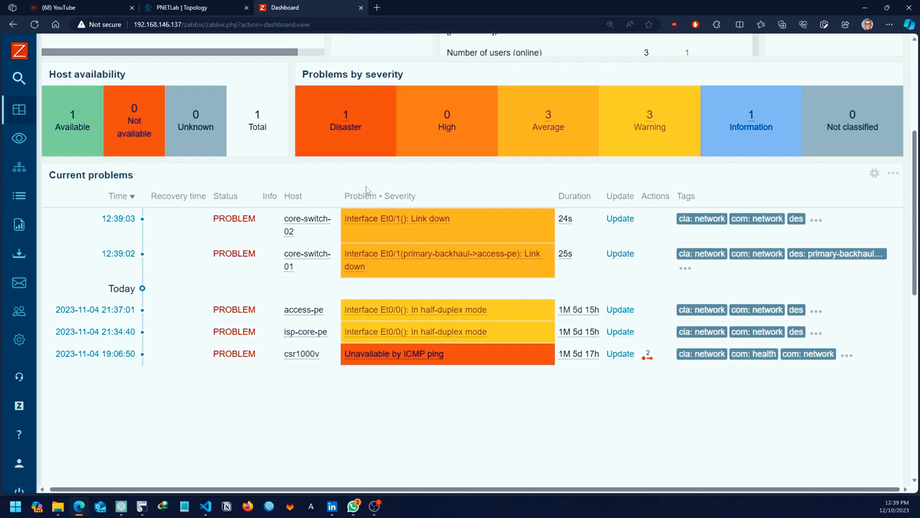
mouse_move(164, 436)
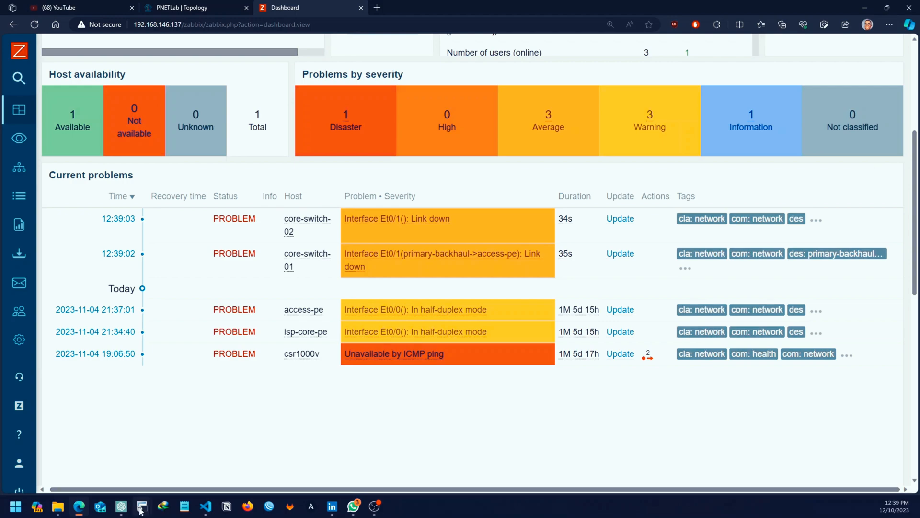
Step: Scroll Current problems to the new Et0/1 Link down entries for both core switches
left_click(140, 506)
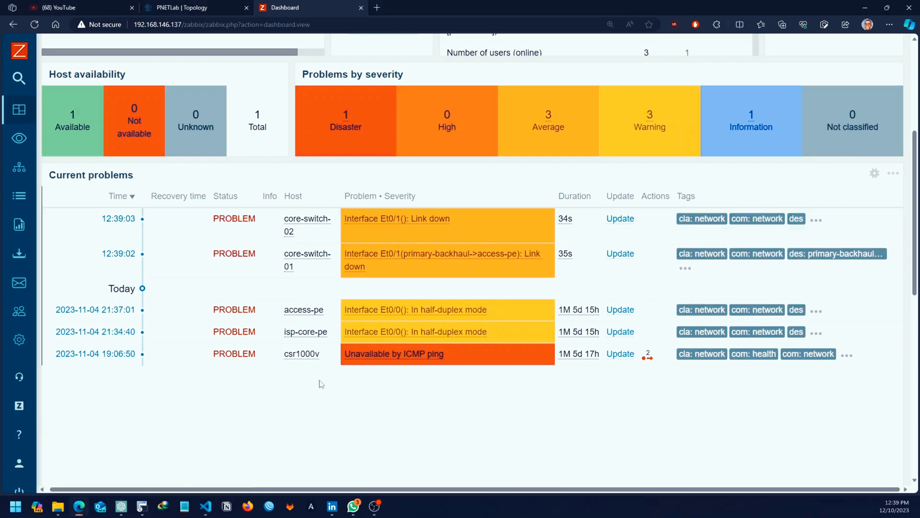
mouse_move(295, 261)
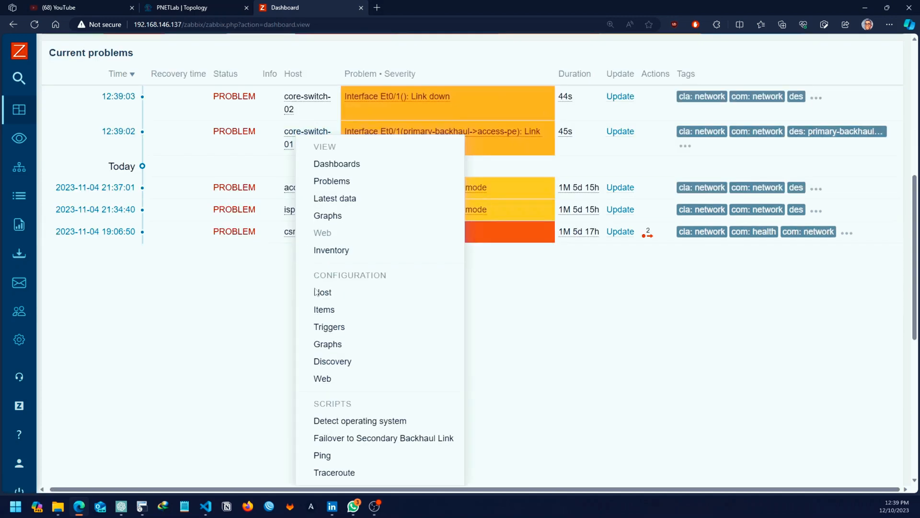
mouse_move(354, 446)
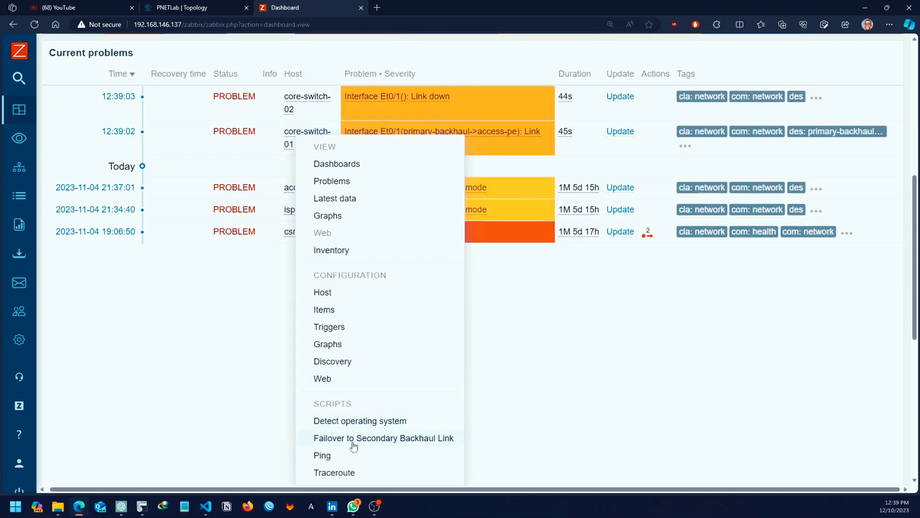
Step: Launch the Failover to Secondary Backhaul Link script from core-switch-01's host menu
left_click(383, 438)
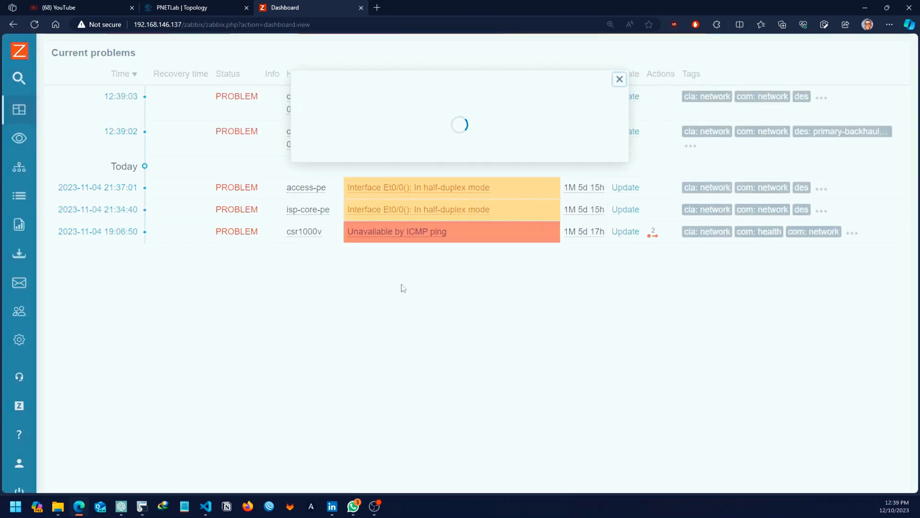
mouse_move(183, 412)
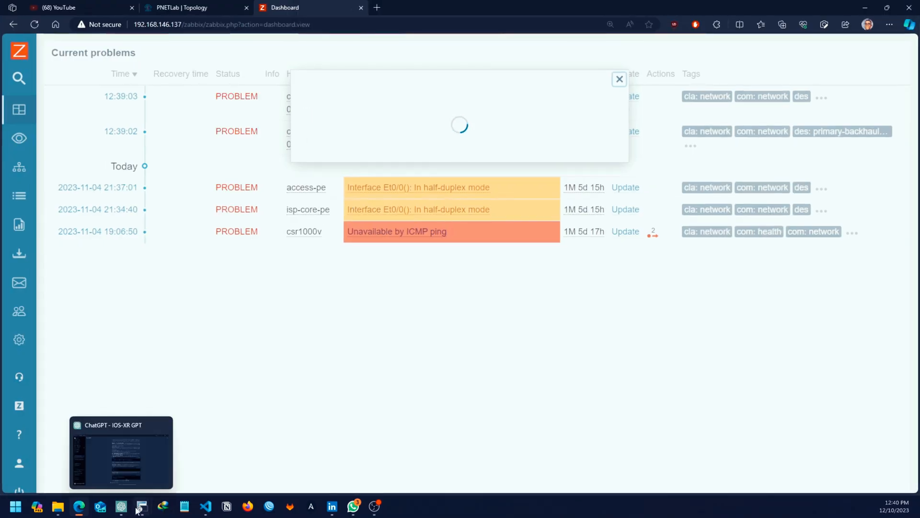
Step: On core-switch-01 run show ip int br, confirming Ethernet0/1 down and Ethernet0/2 up
left_click(140, 507)
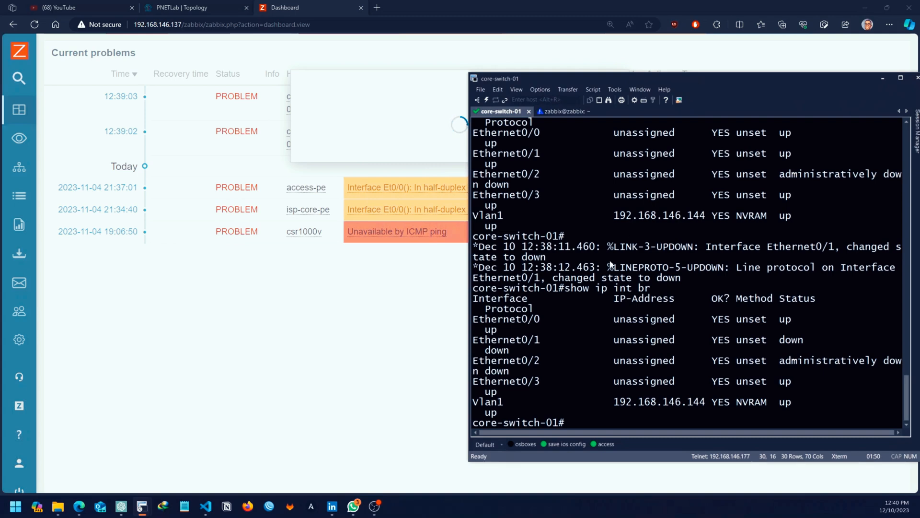
mouse_move(627, 102)
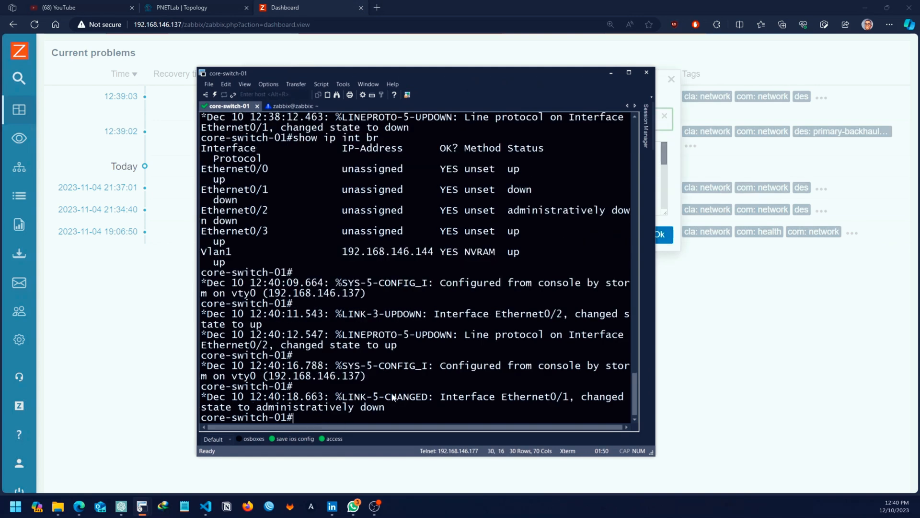
mouse_move(444, 348)
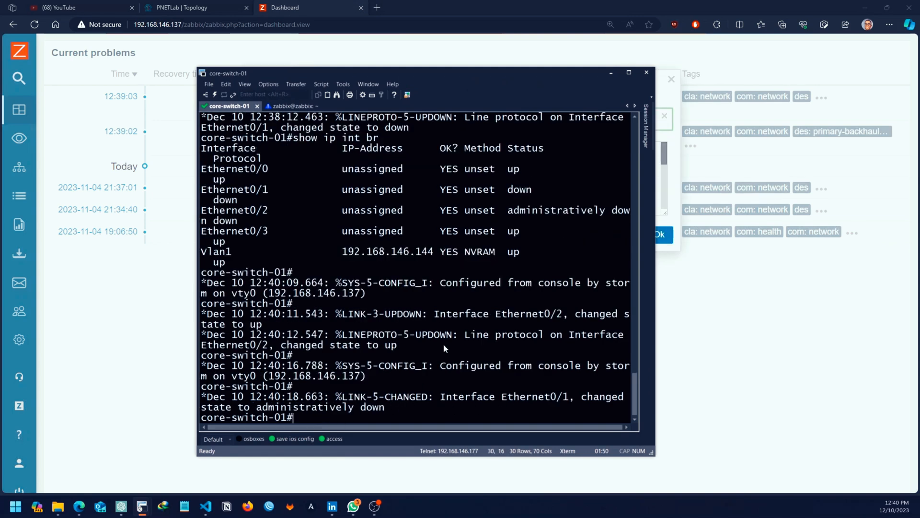
mouse_move(472, 277)
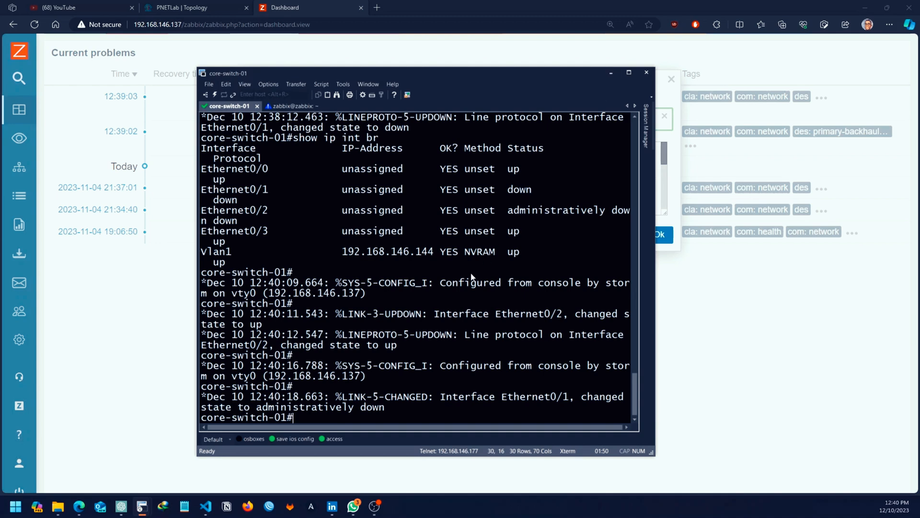
type("show")
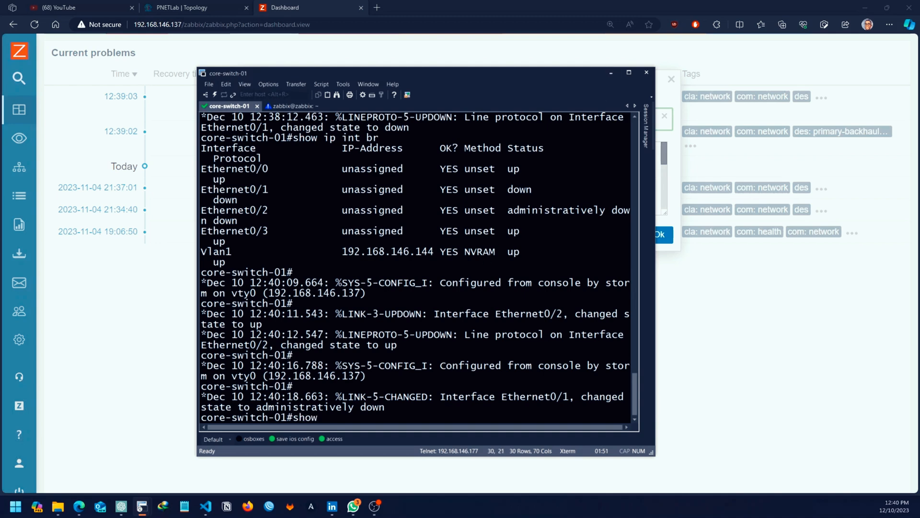
type("ip int br")
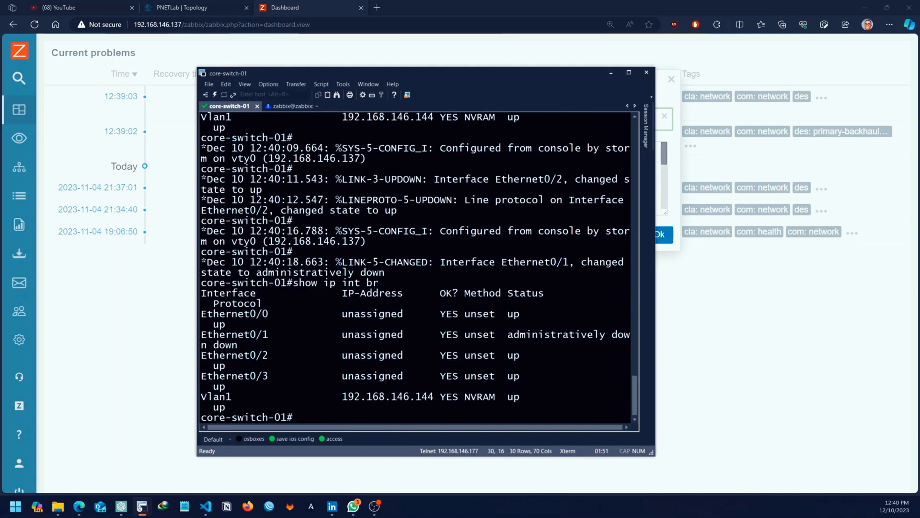
left_click(629, 72)
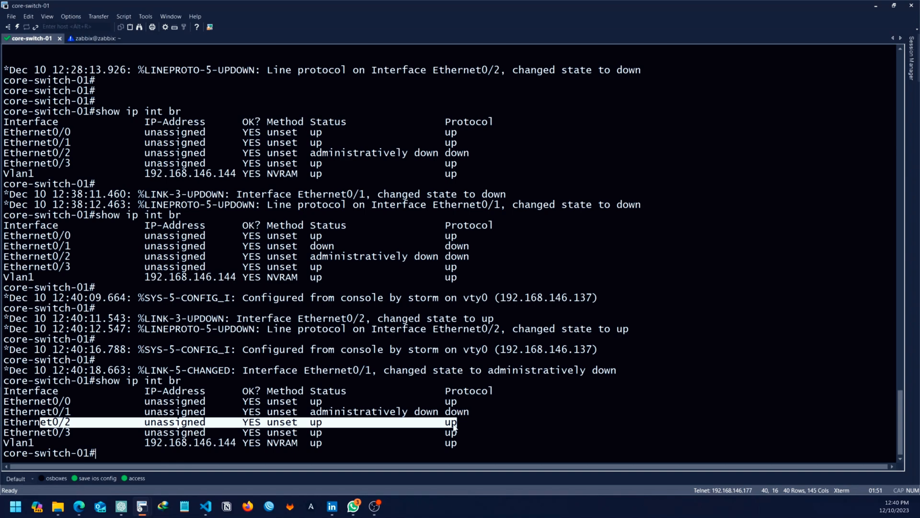
Step: Run show run int e0/1 and e0/2 to confirm the shutdown, then minimize SecureCRT
type("show u")
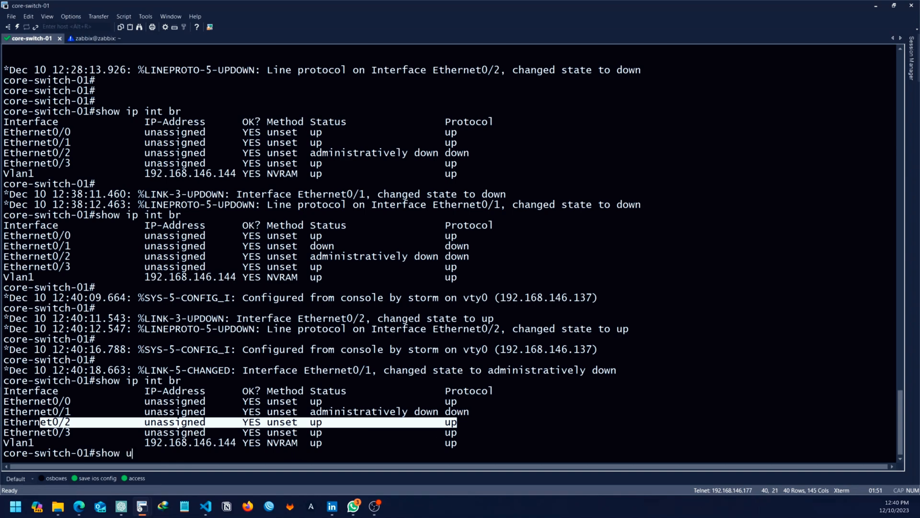
type("run int")
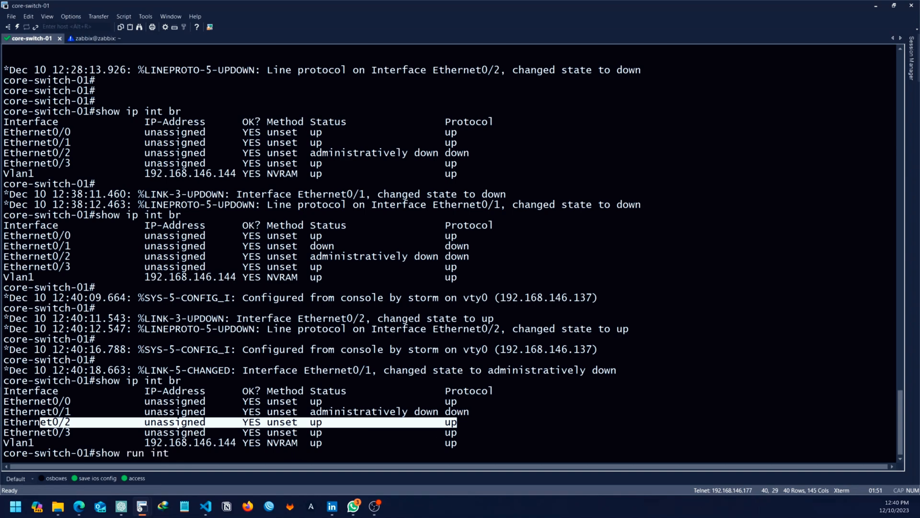
type("e0/1")
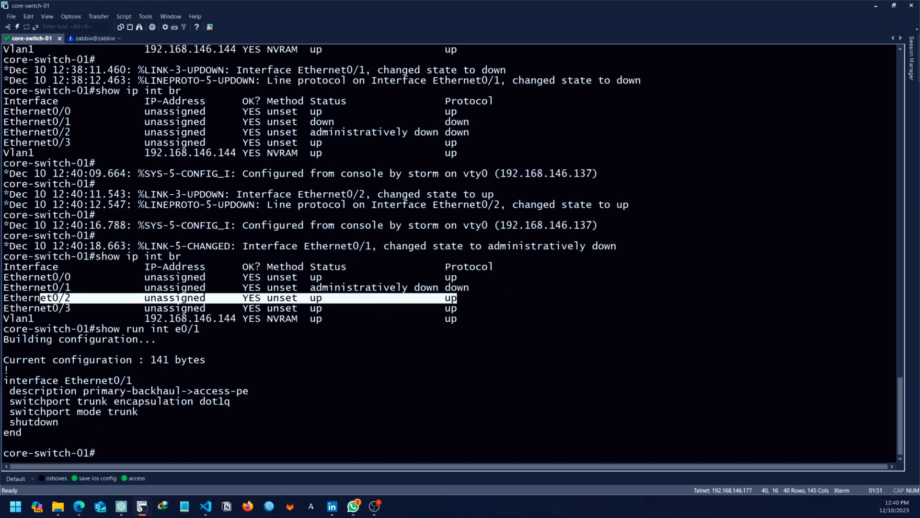
type("show run int e0/1")
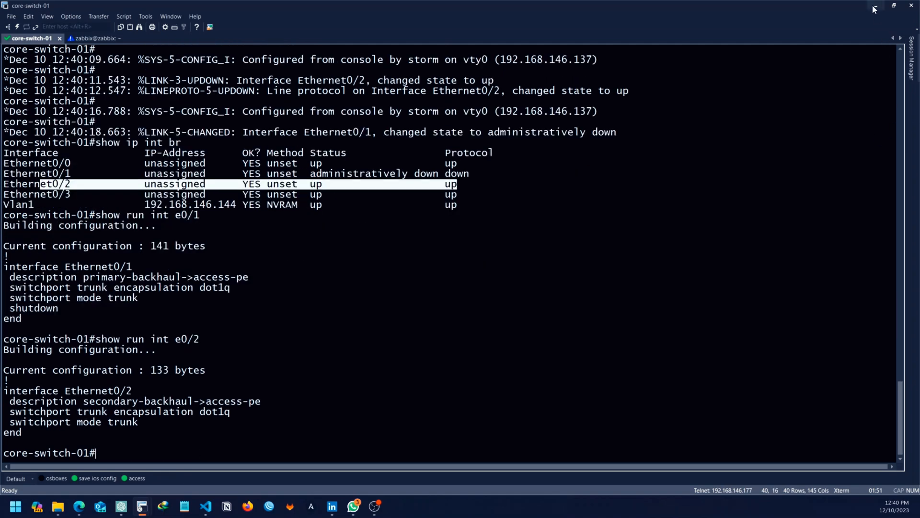
left_click(874, 6)
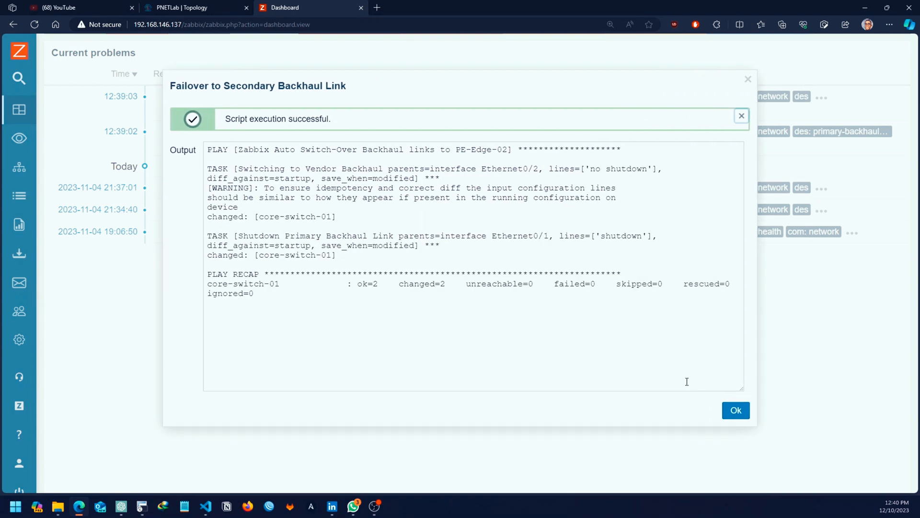
mouse_move(259, 181)
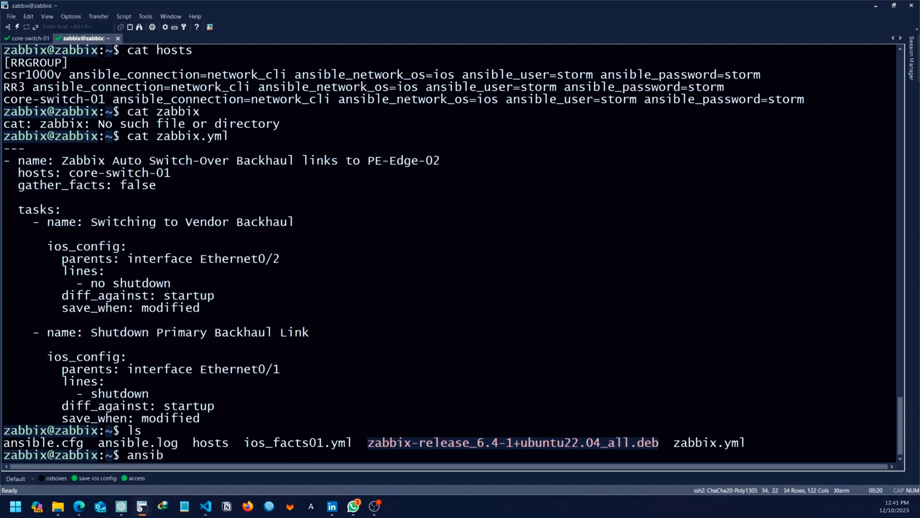
Step: View zabbix.yml, then run ansible-playbook zabbix.yml manually on the controller
type("cat zabbix")
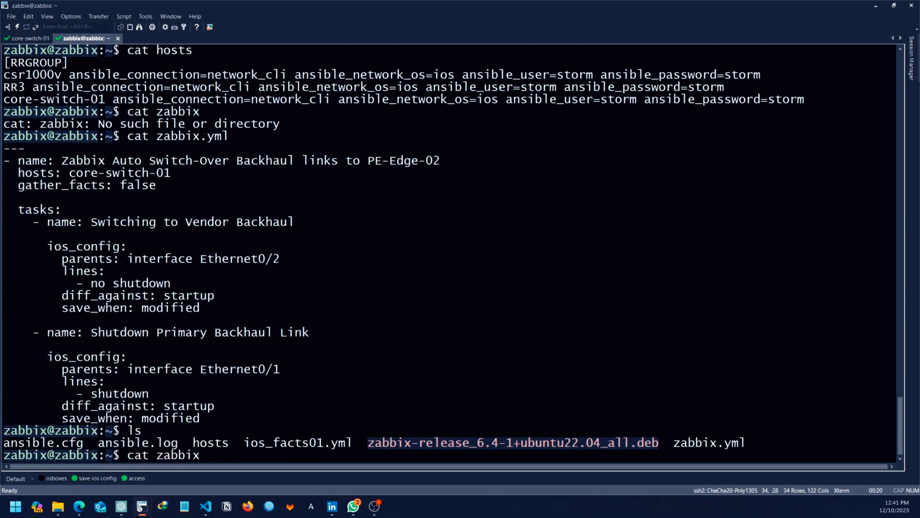
type(".yml |")
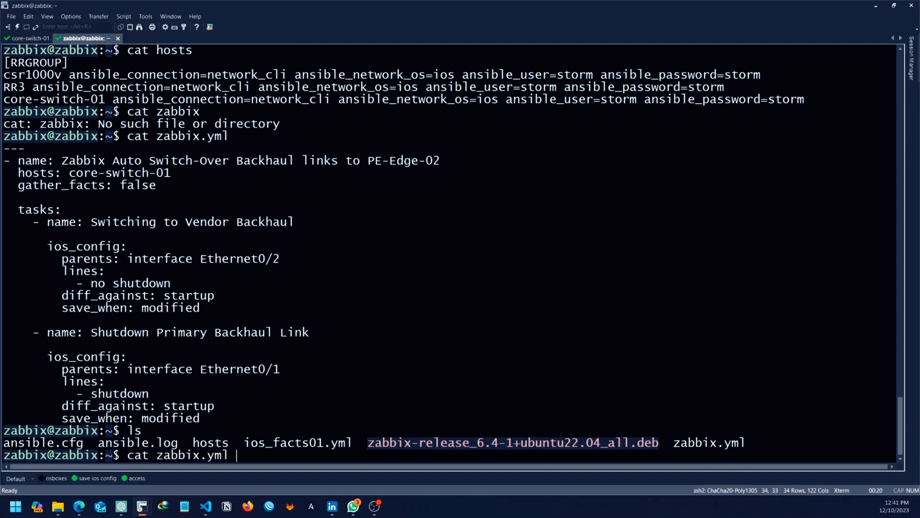
type("ansible-playbook zabbix.yml")
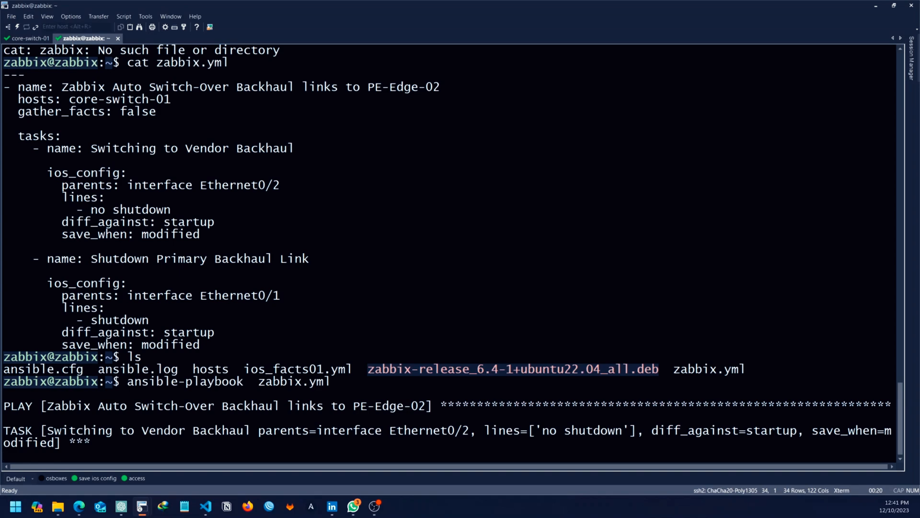
mouse_move(177, 471)
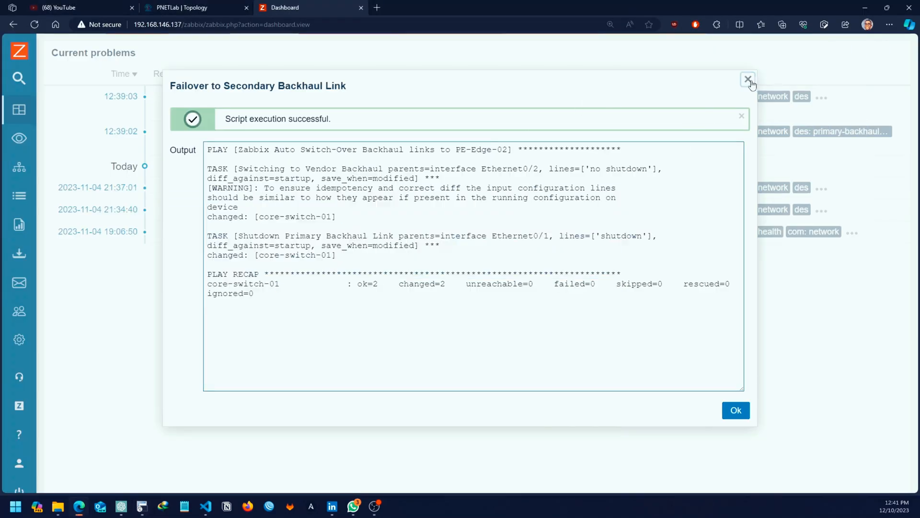
Step: Close the failover script output and switch to the PNETLab topology tab
left_click(749, 78)
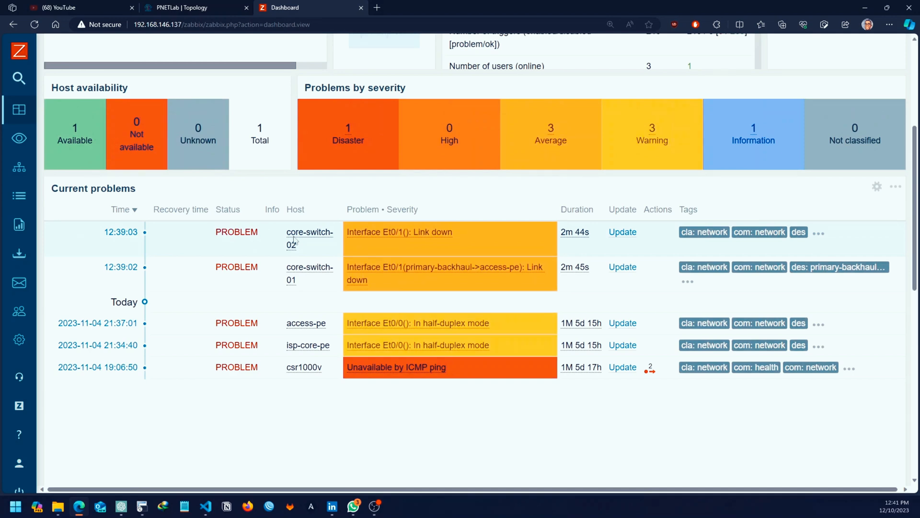
left_click(190, 8)
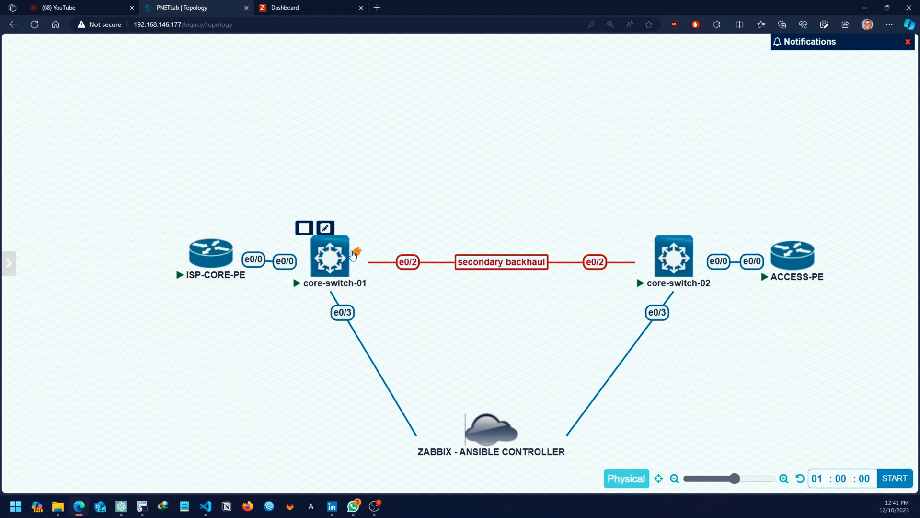
Step: Connect core-switch-01 e0/1 to core-switch-02 e0/1 and save the link
left_click(329, 256)
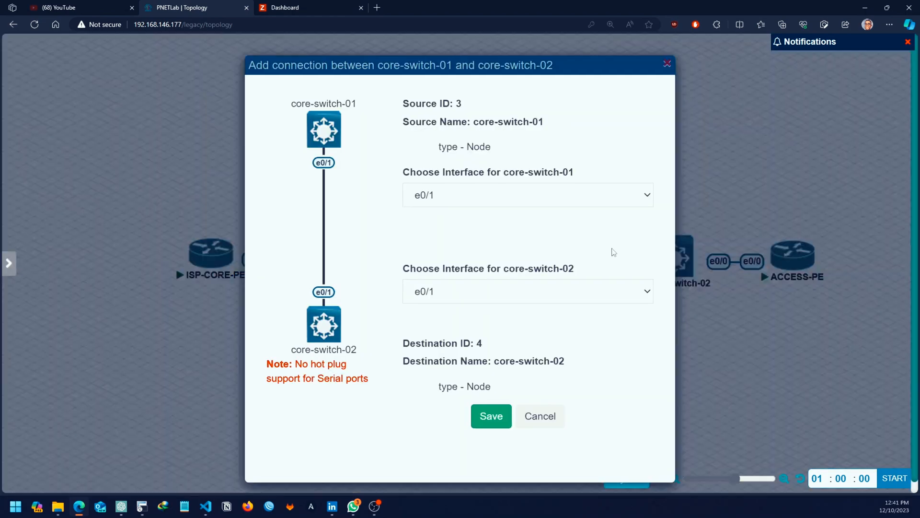
left_click(491, 416)
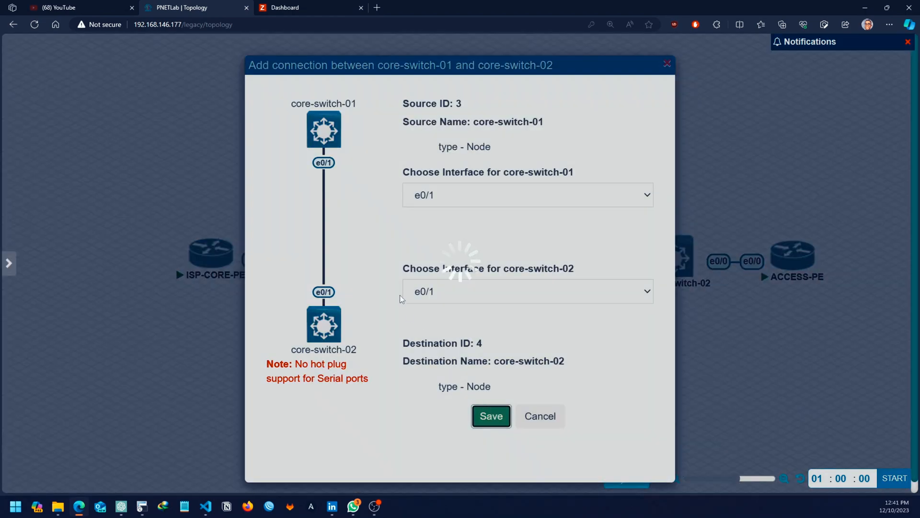
left_click(491, 416)
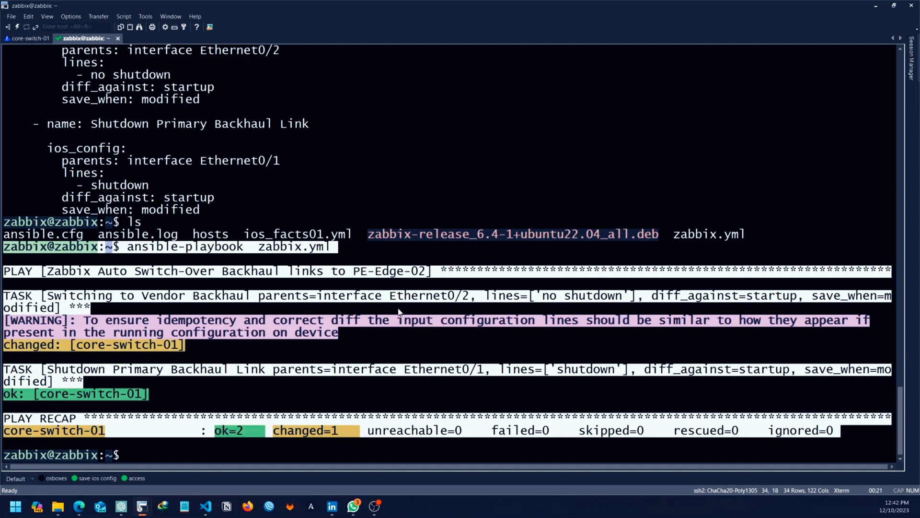
Step: On core-switch-01 rerun show ip int br, confirming Ethernet0/1 still down, Ethernet0/2 up
left_click(30, 48)
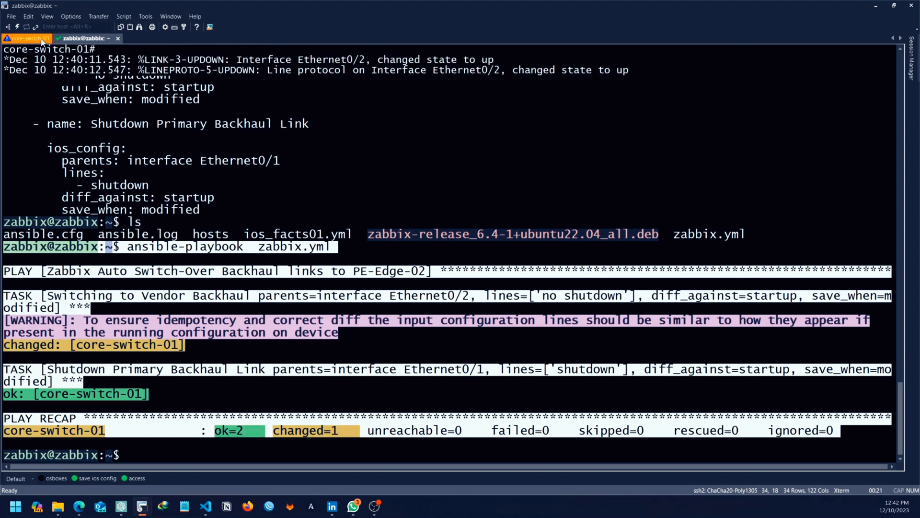
left_click(29, 38)
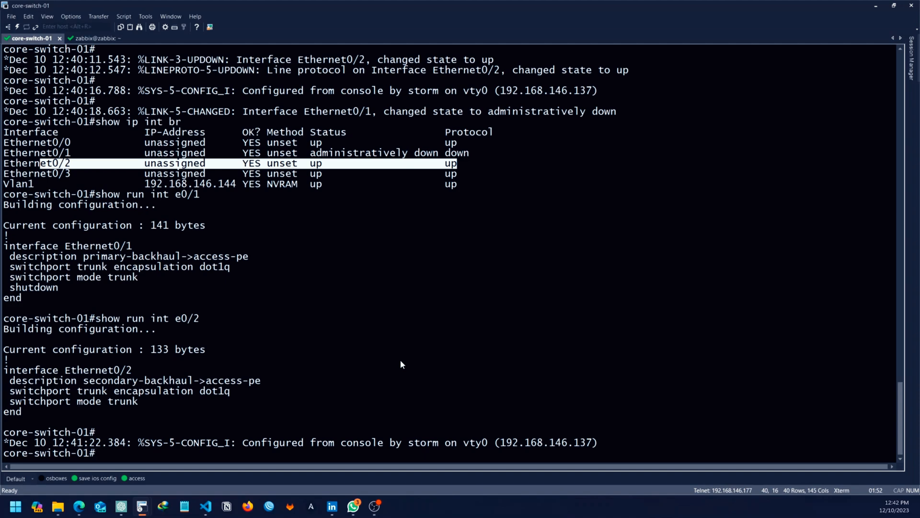
type("show ip int br")
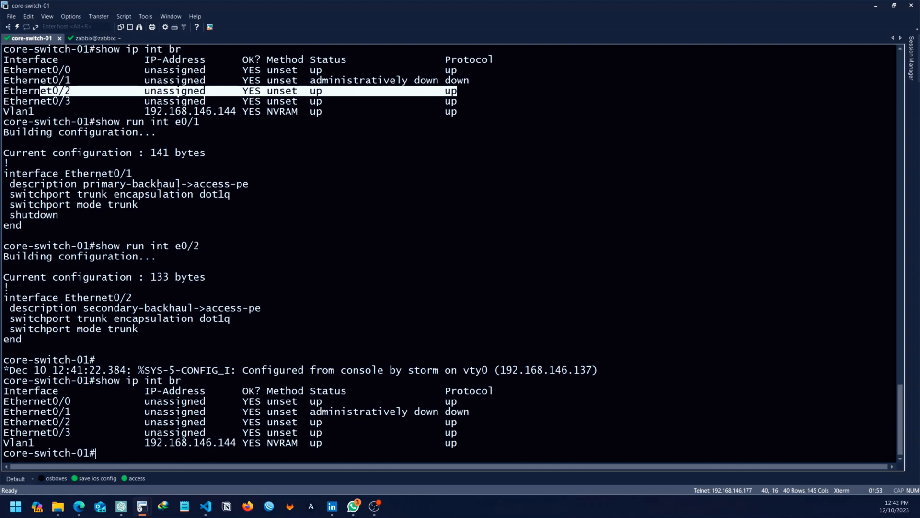
mouse_move(836, 29)
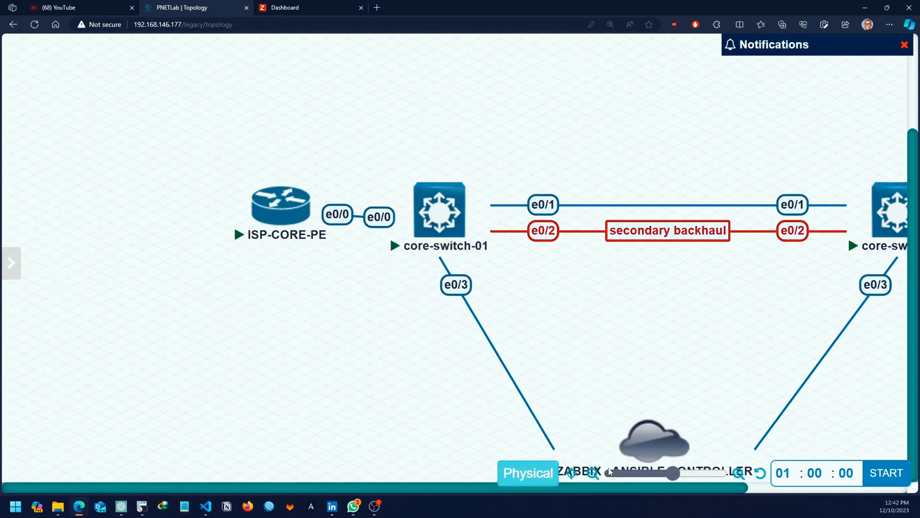
Step: On core-switch-02's console run show ip int br, then return to the Zabbix dashboard
left_click(596, 473)
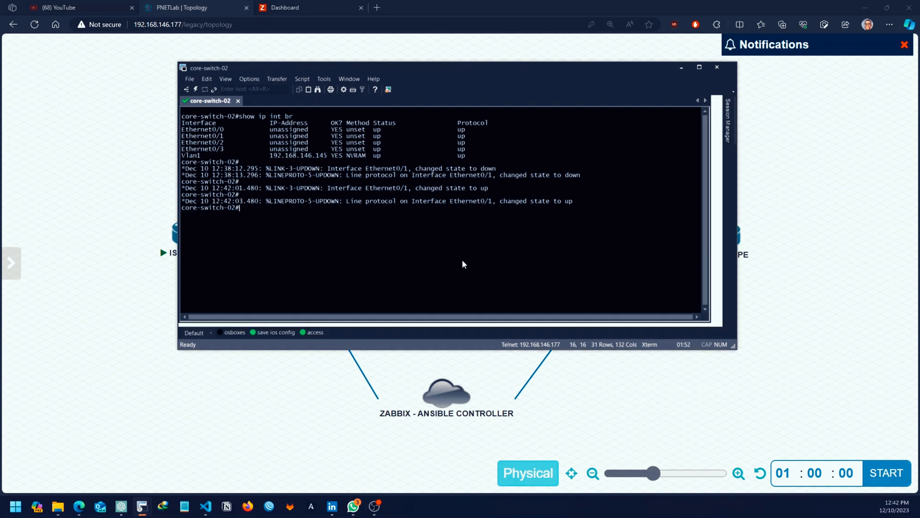
type("sh")
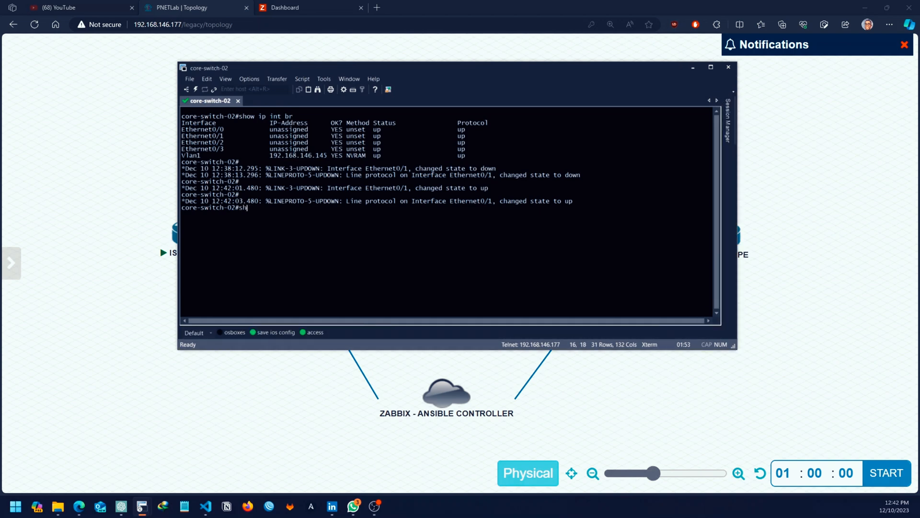
type("ow ip int br")
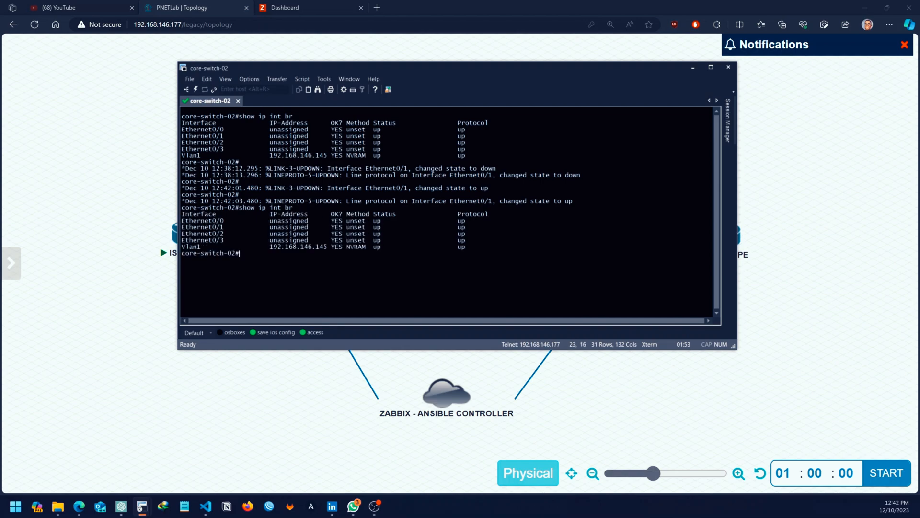
mouse_move(169, 424)
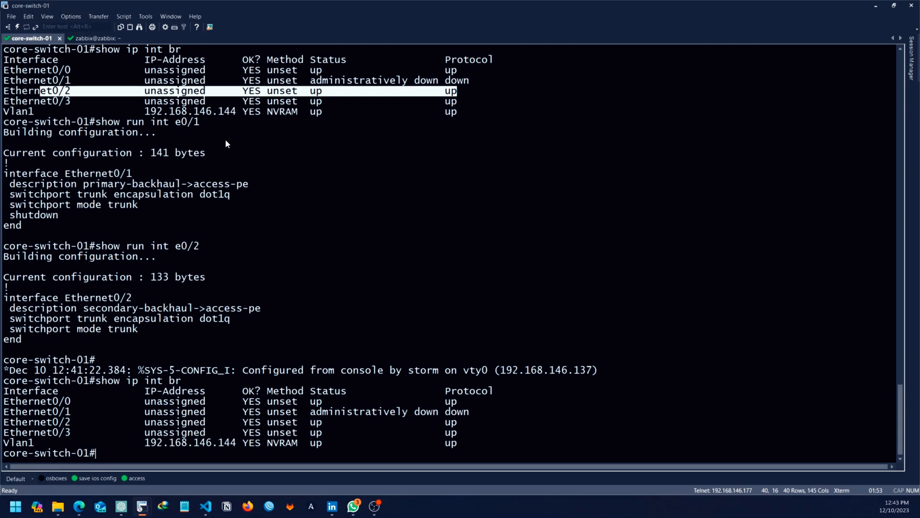
mouse_move(235, 137)
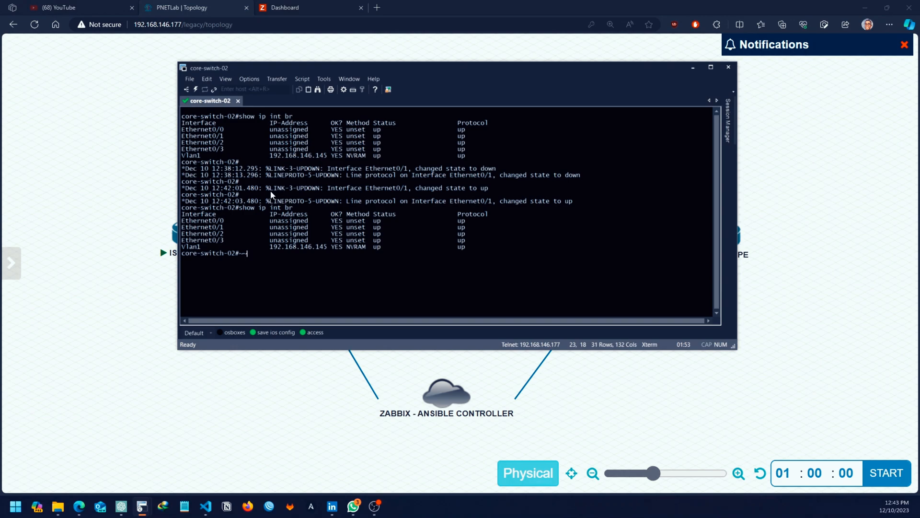
left_click(285, 7)
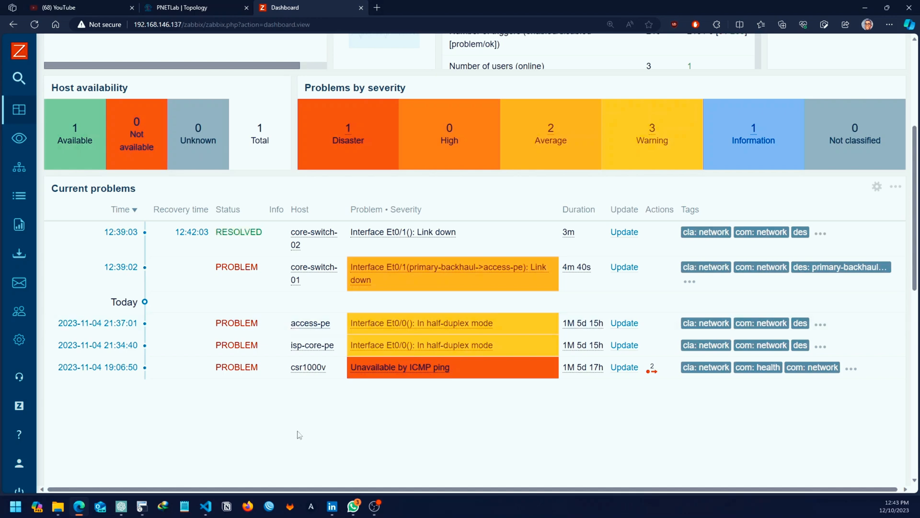
mouse_move(299, 247)
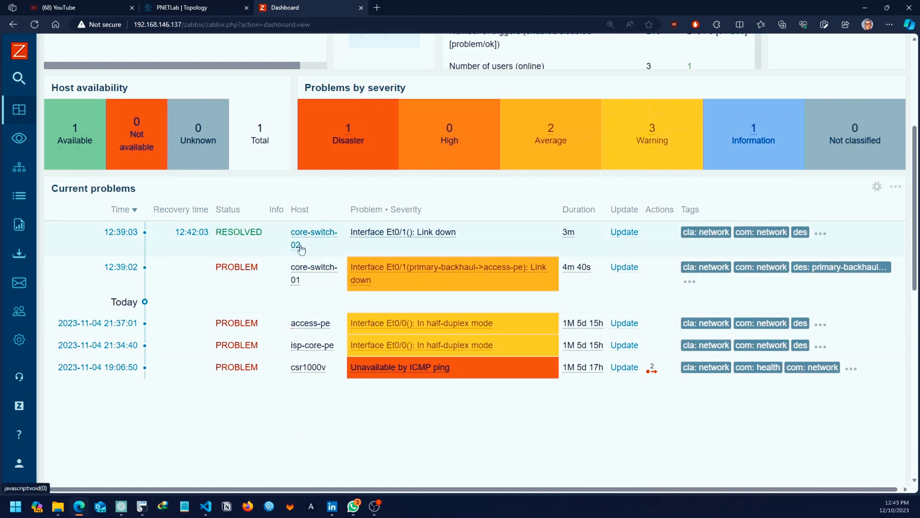